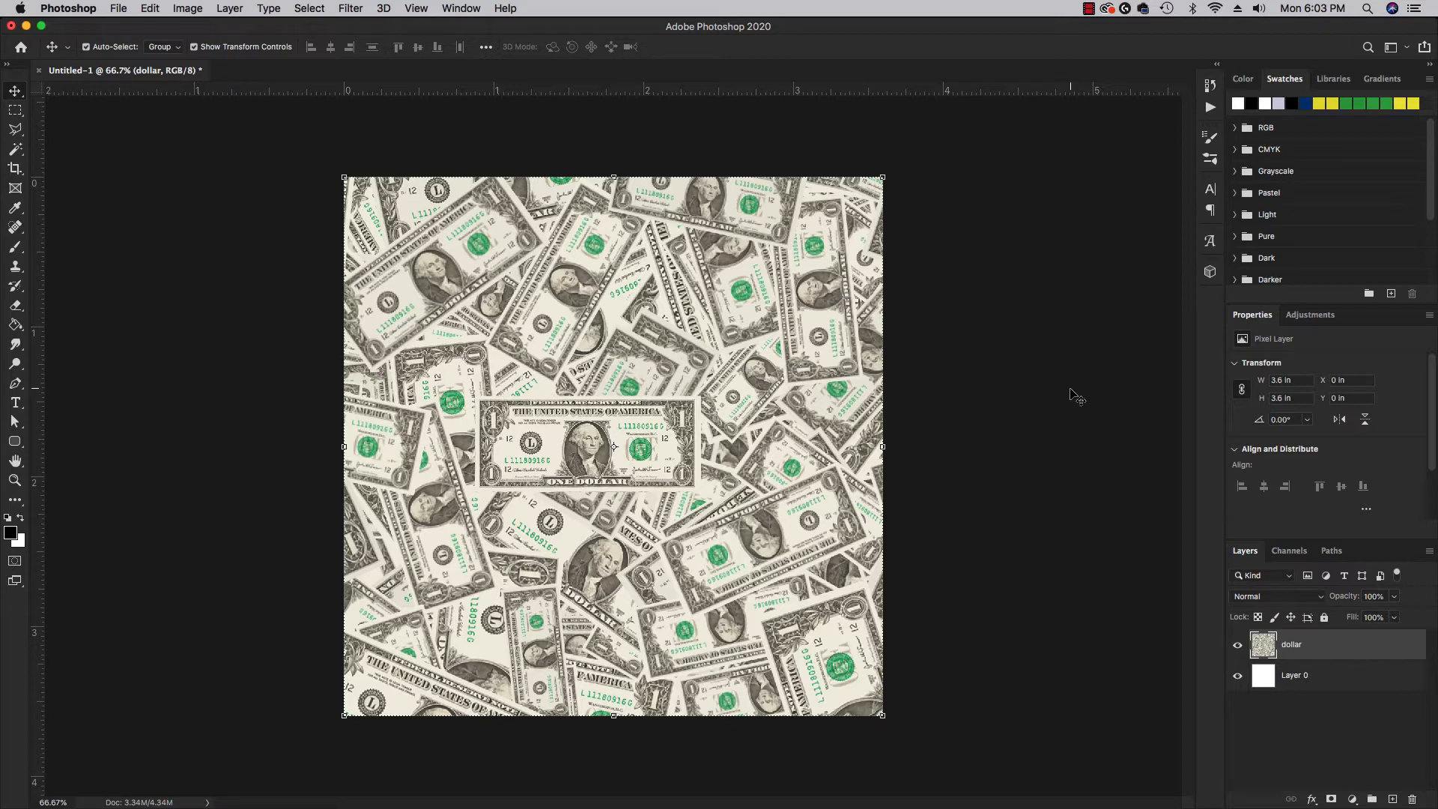
mouse_move(697, 388)
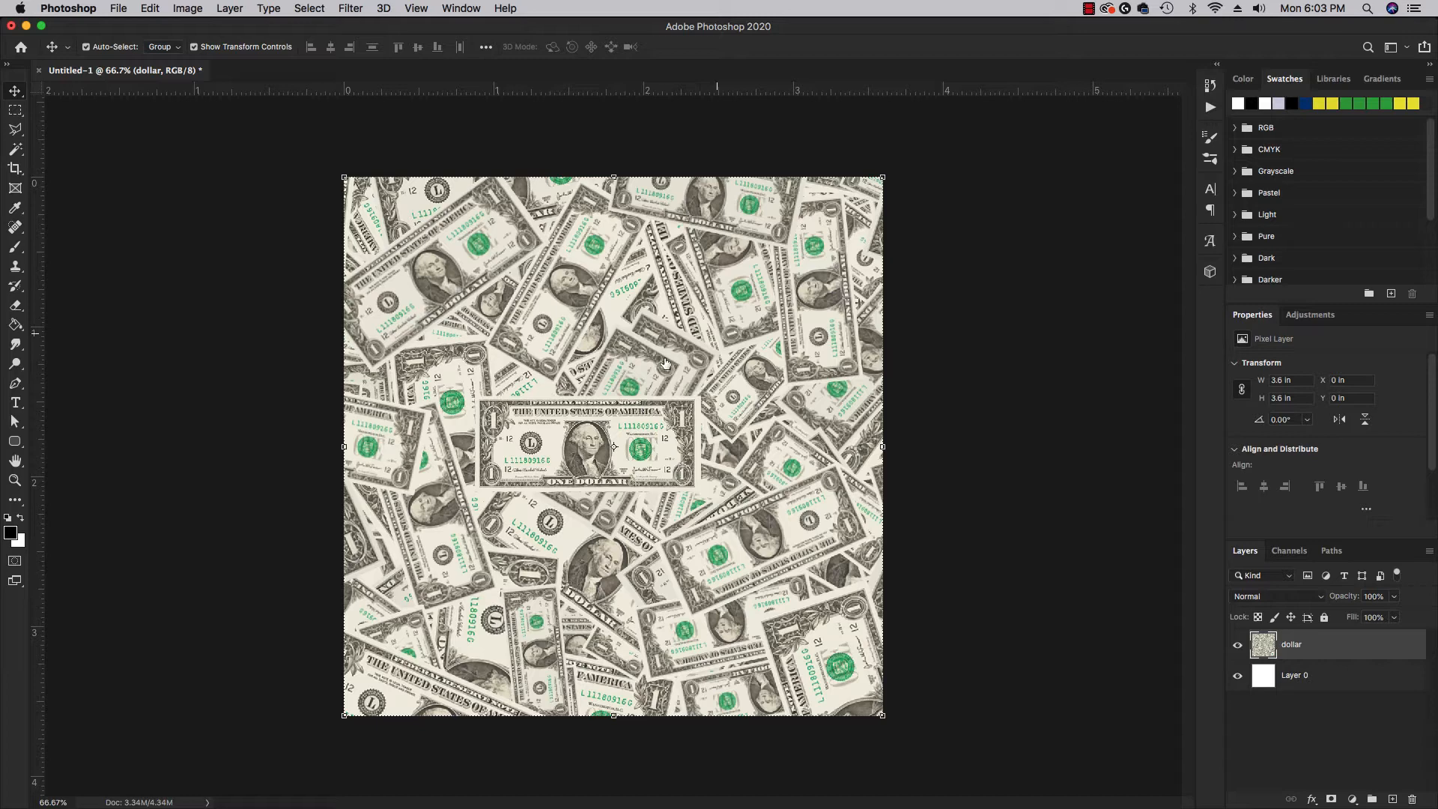
mouse_move(1291, 724)
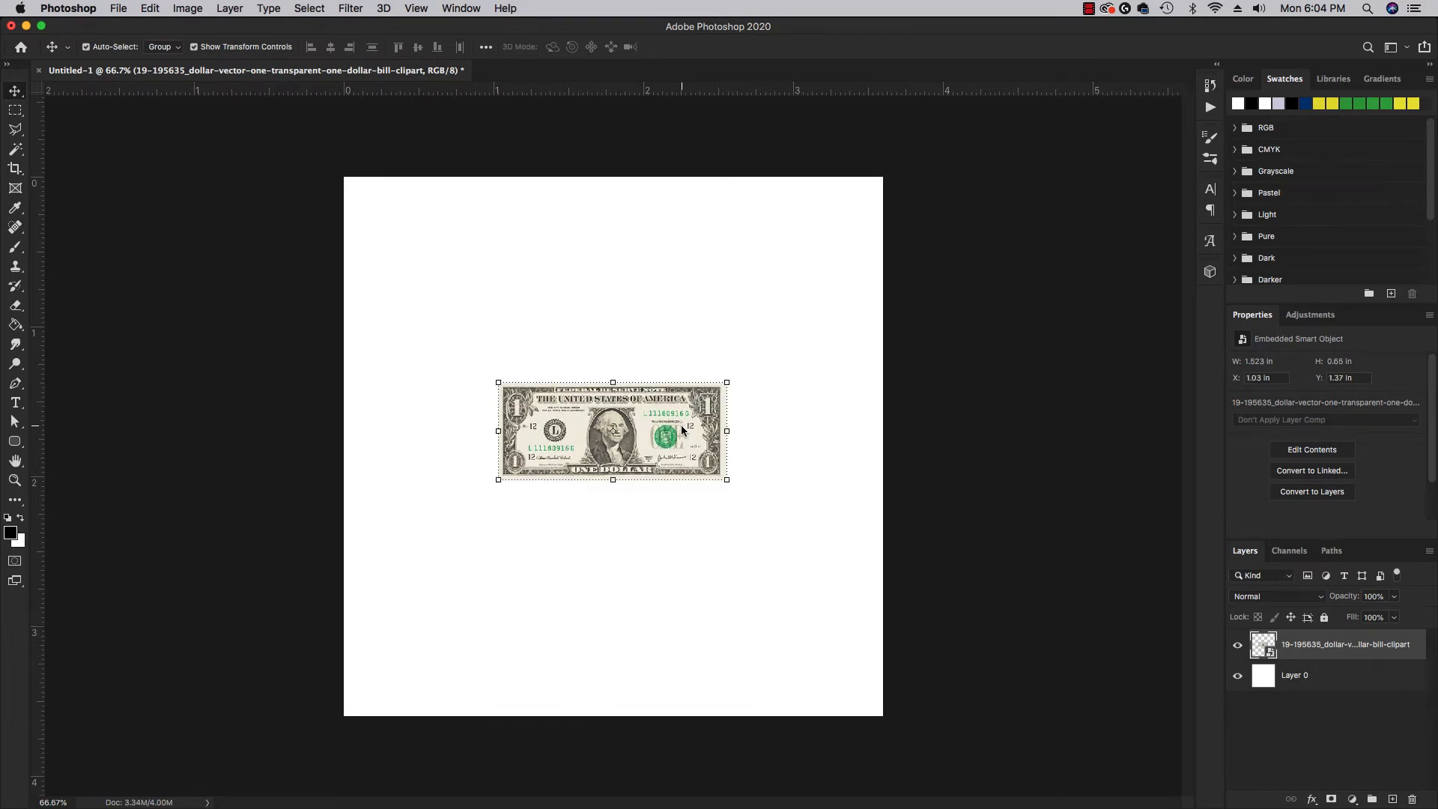
- Rename the placed dollar bill's layer to 'dollarbill'
double_click(1344, 644)
type("dollarbill")
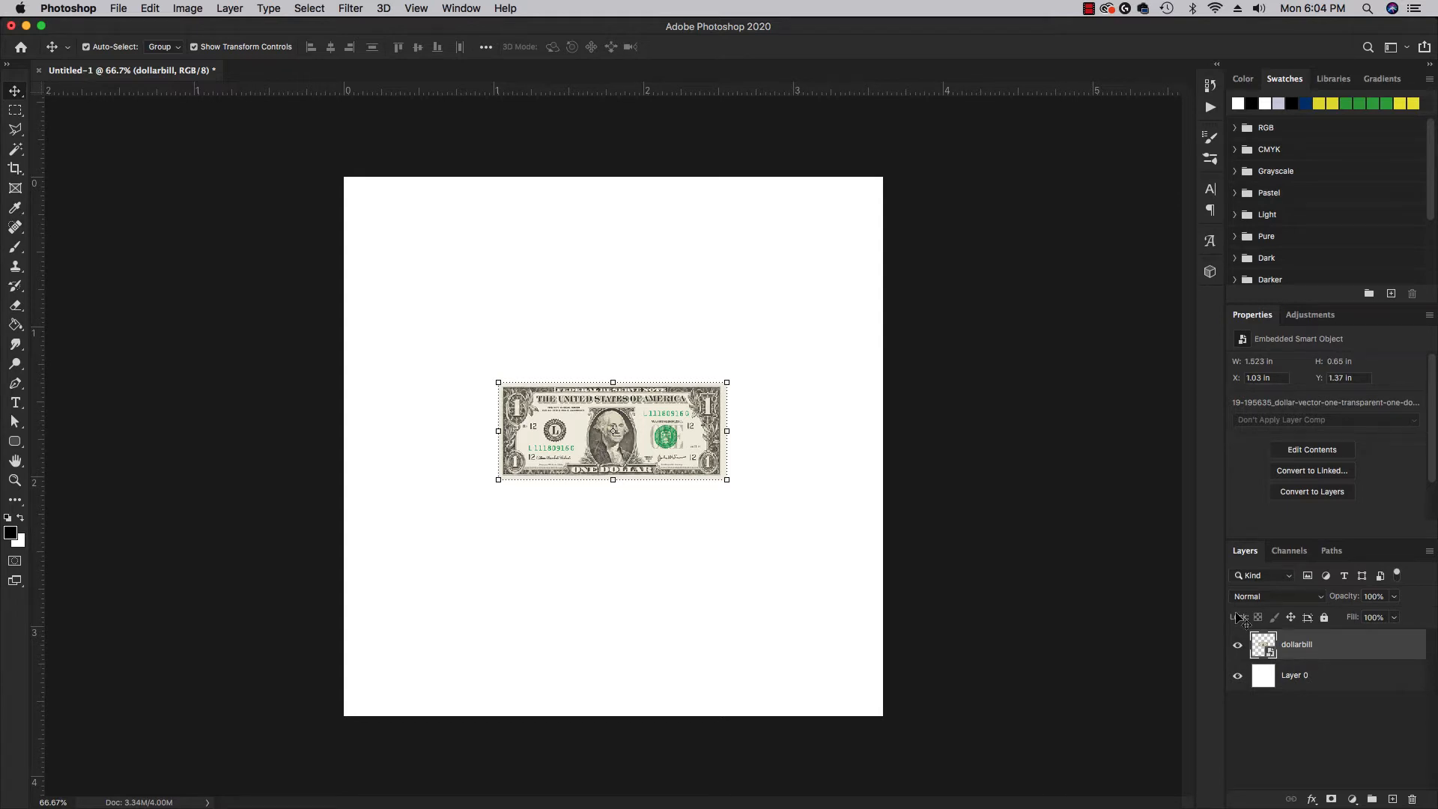
mouse_move(814, 301)
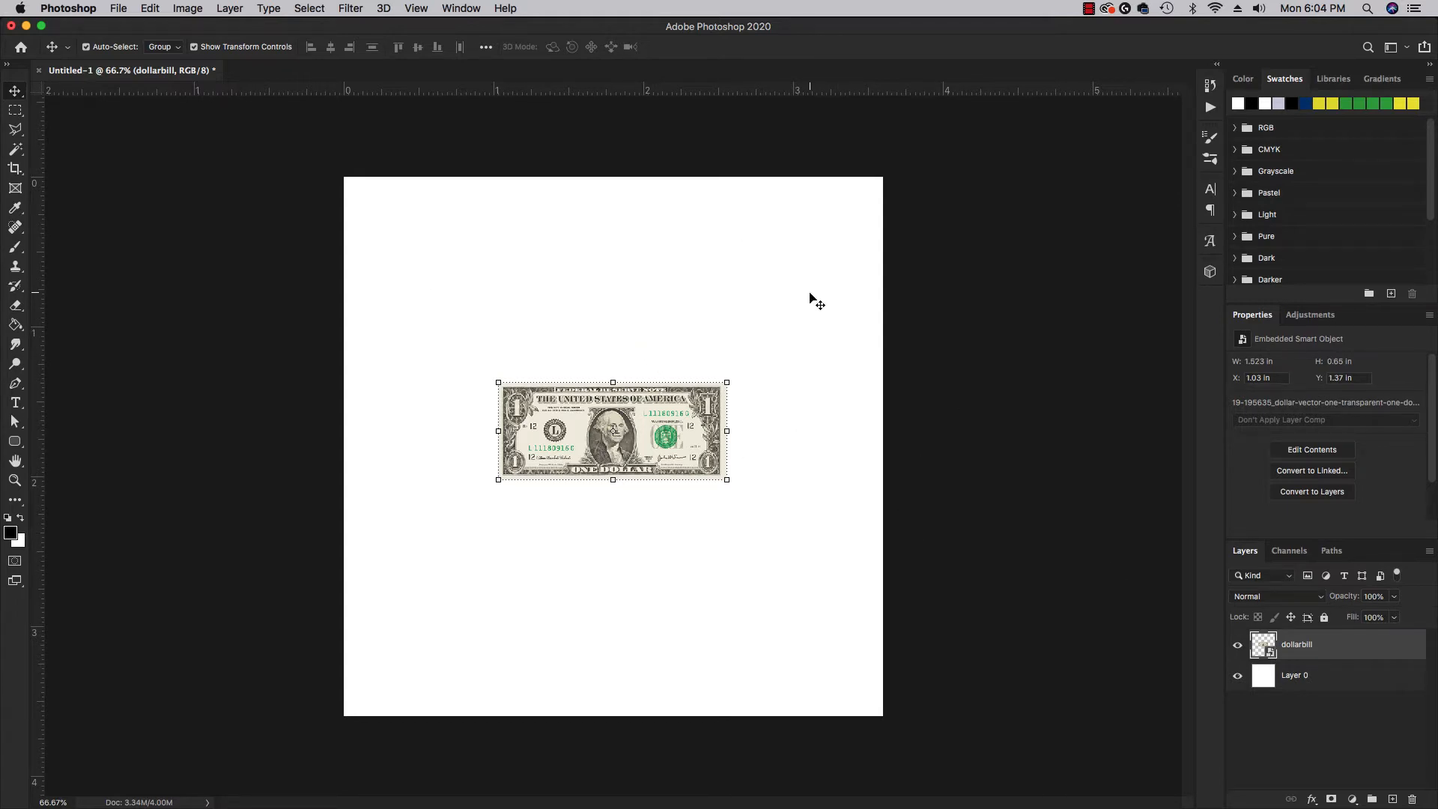
mouse_move(775, 301)
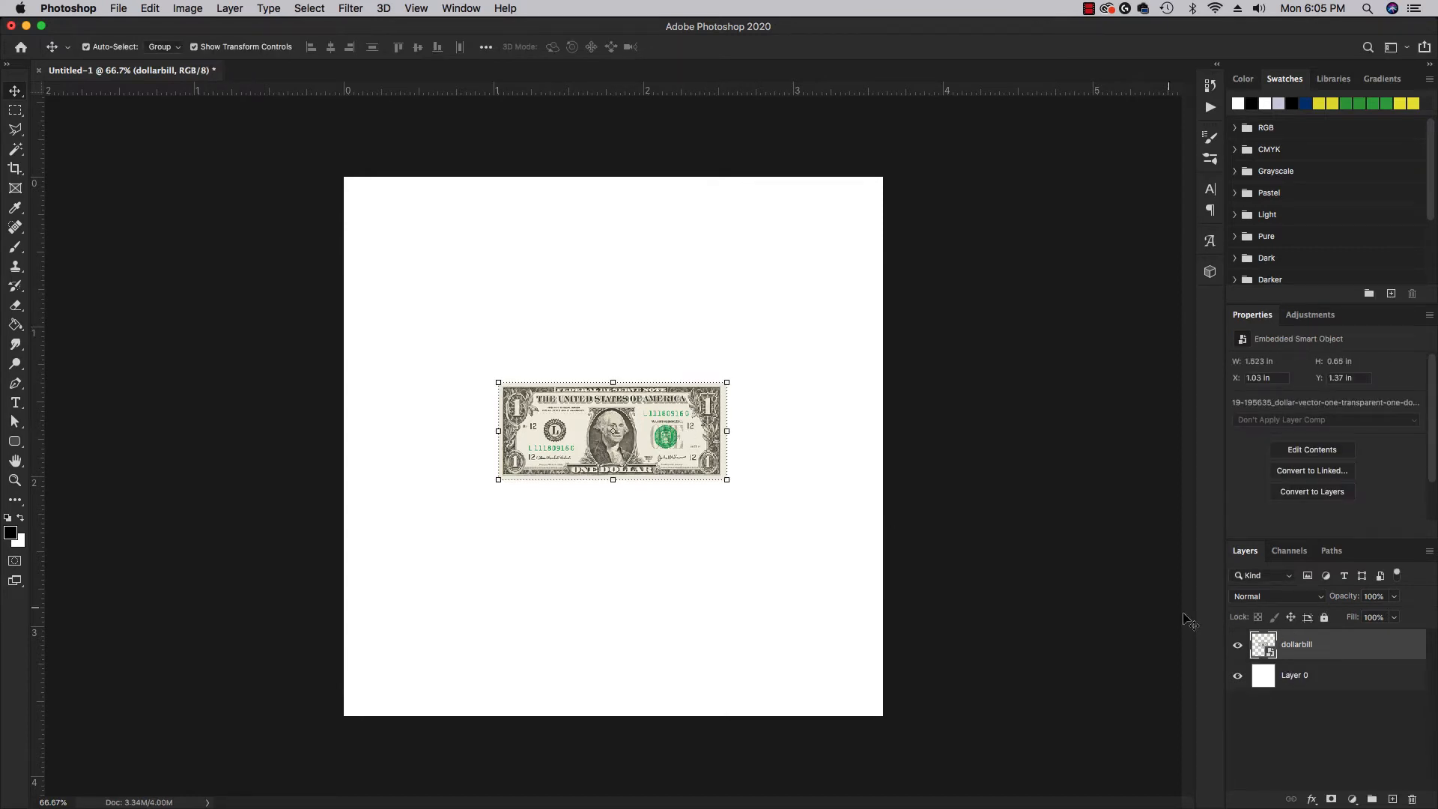
mouse_move(16, 118)
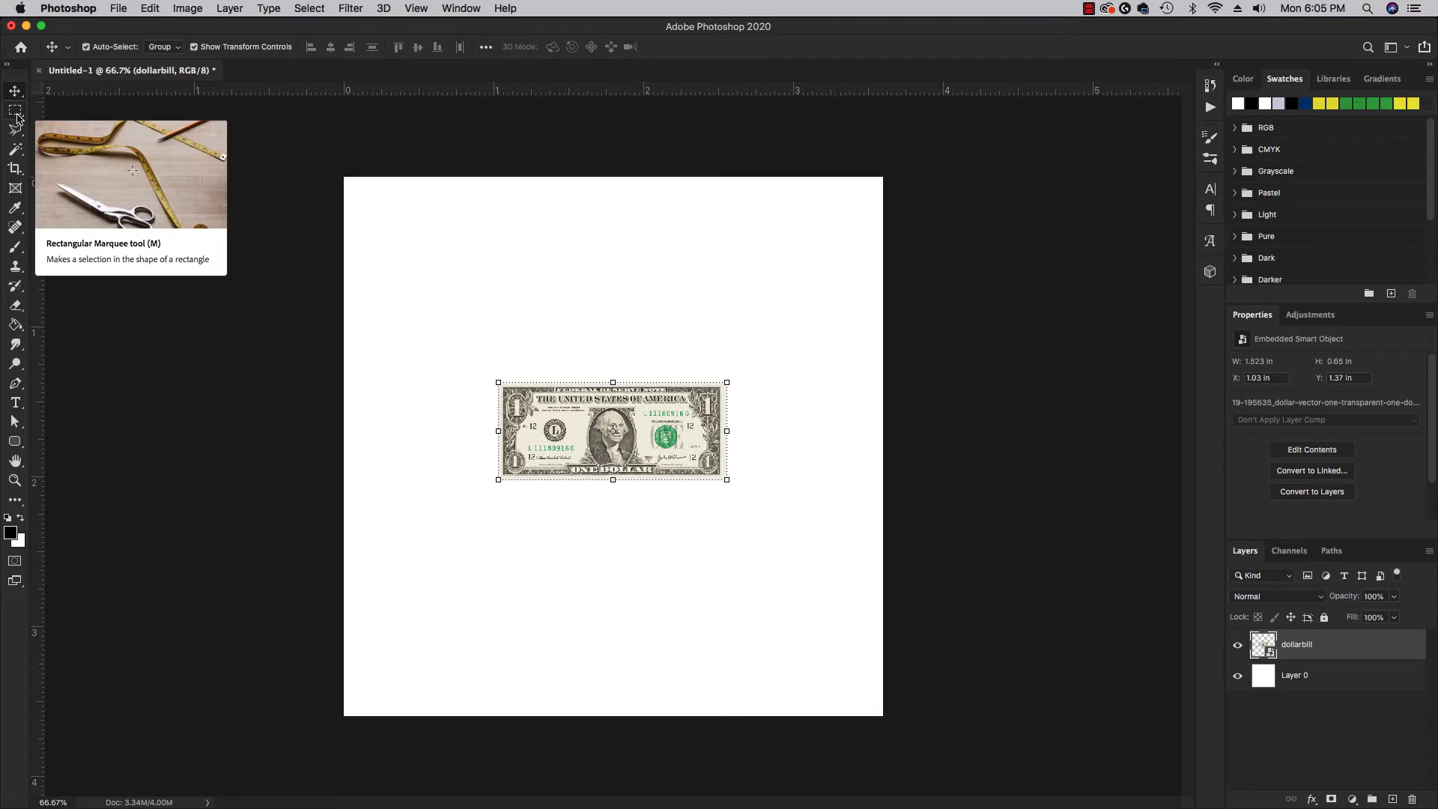
mouse_move(134, 172)
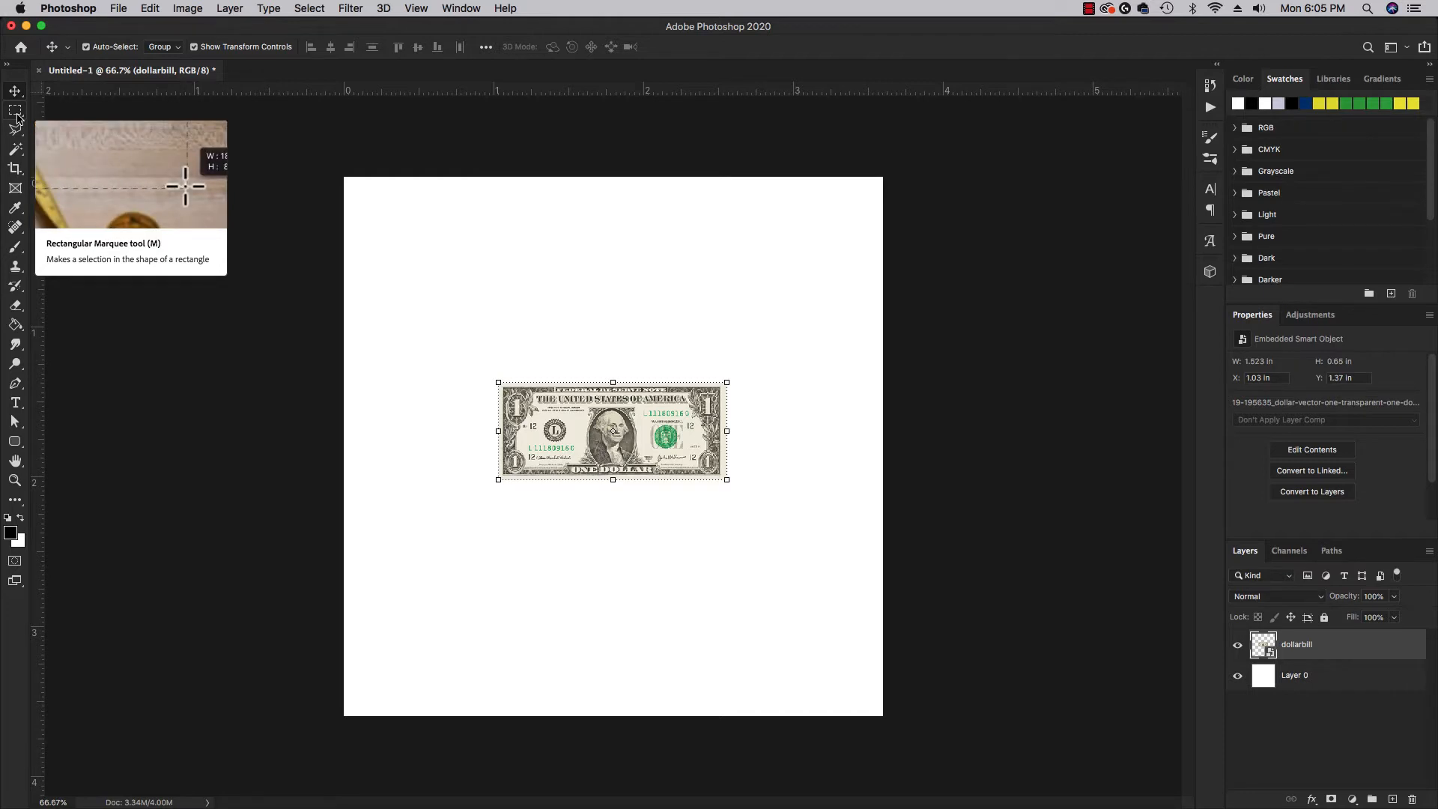
- Switch to the Rectangular Marquee tool to select around the dollar bill
left_click(16, 110)
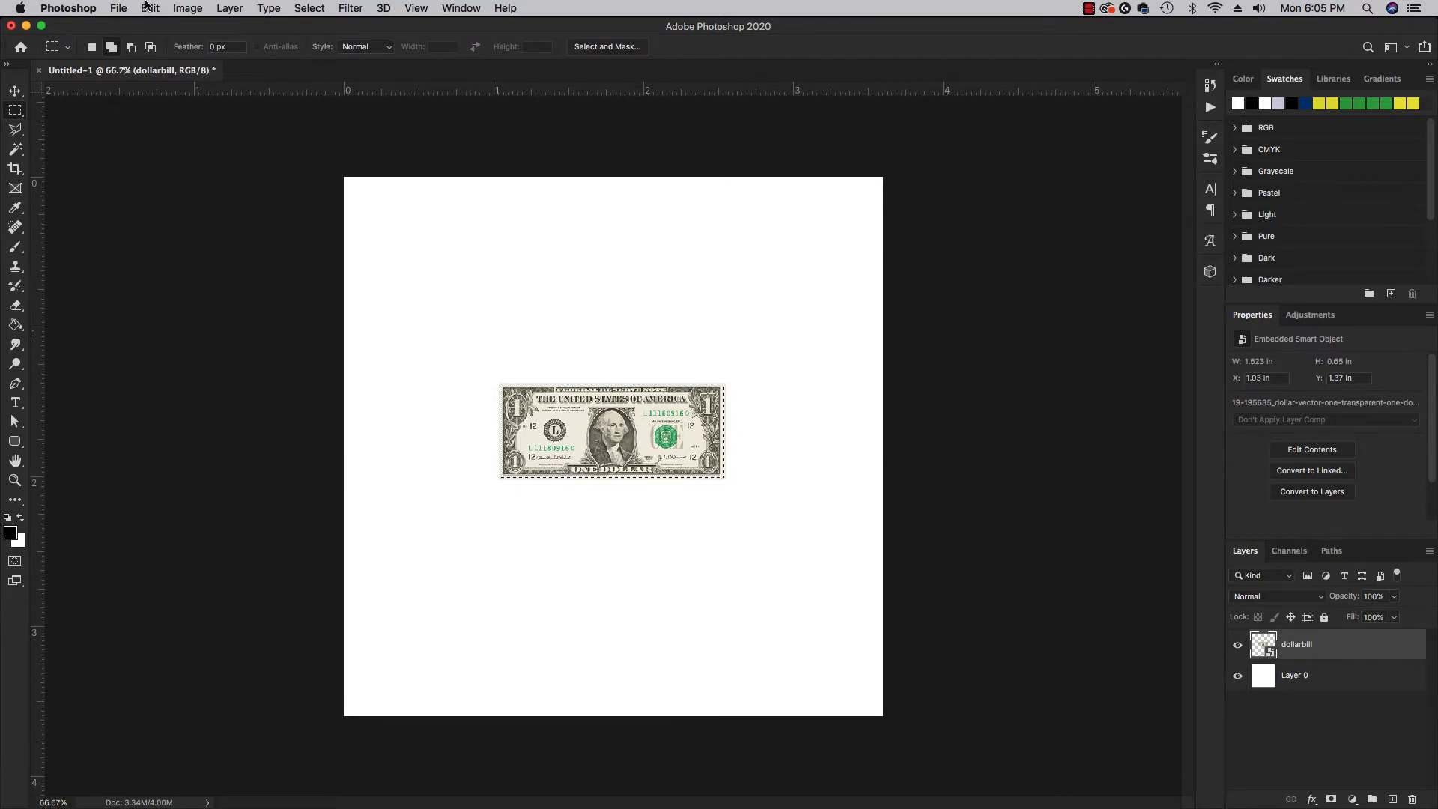
- Define the selected bill as a new pattern named 'DollarBillOfficial'
left_click(147, 9)
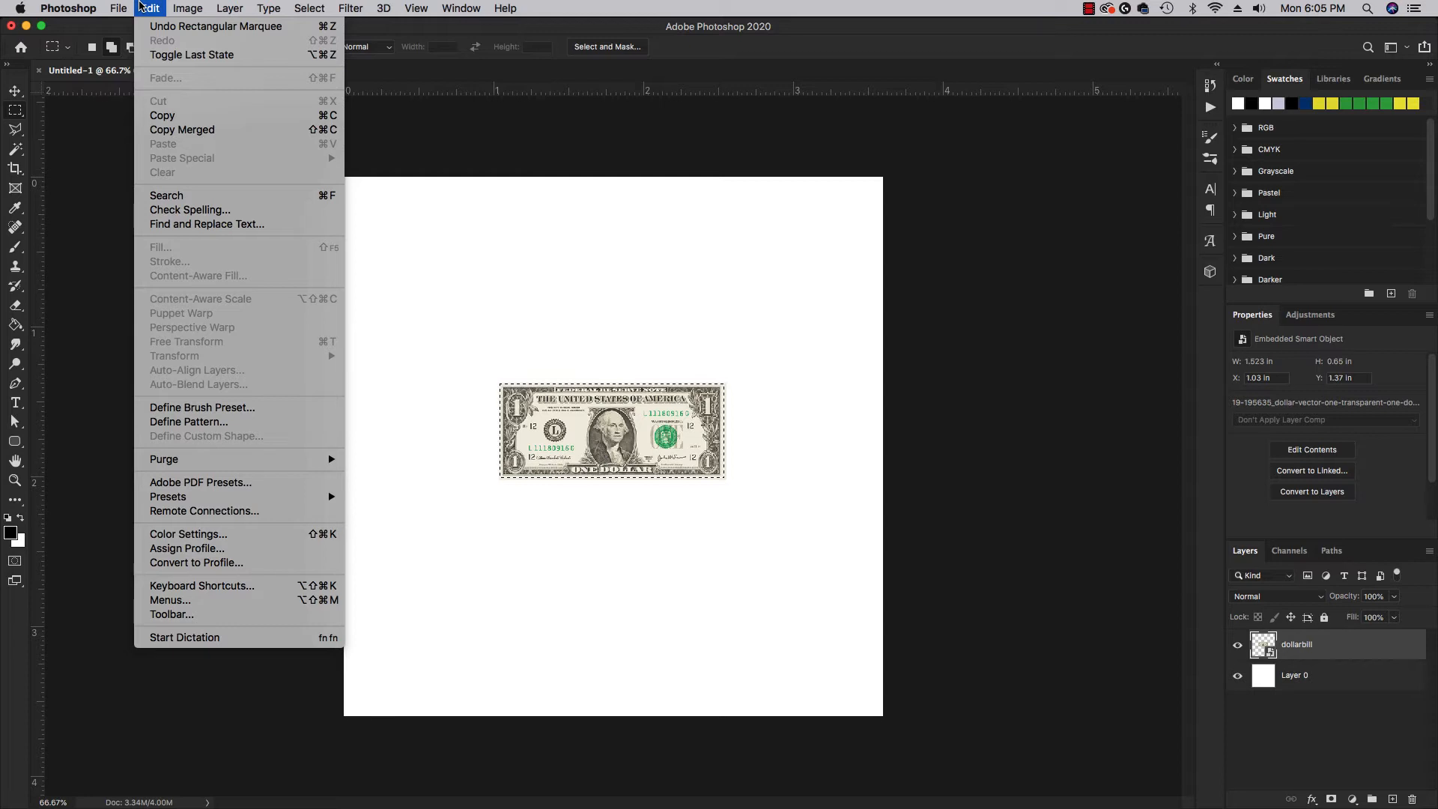
mouse_move(188, 421)
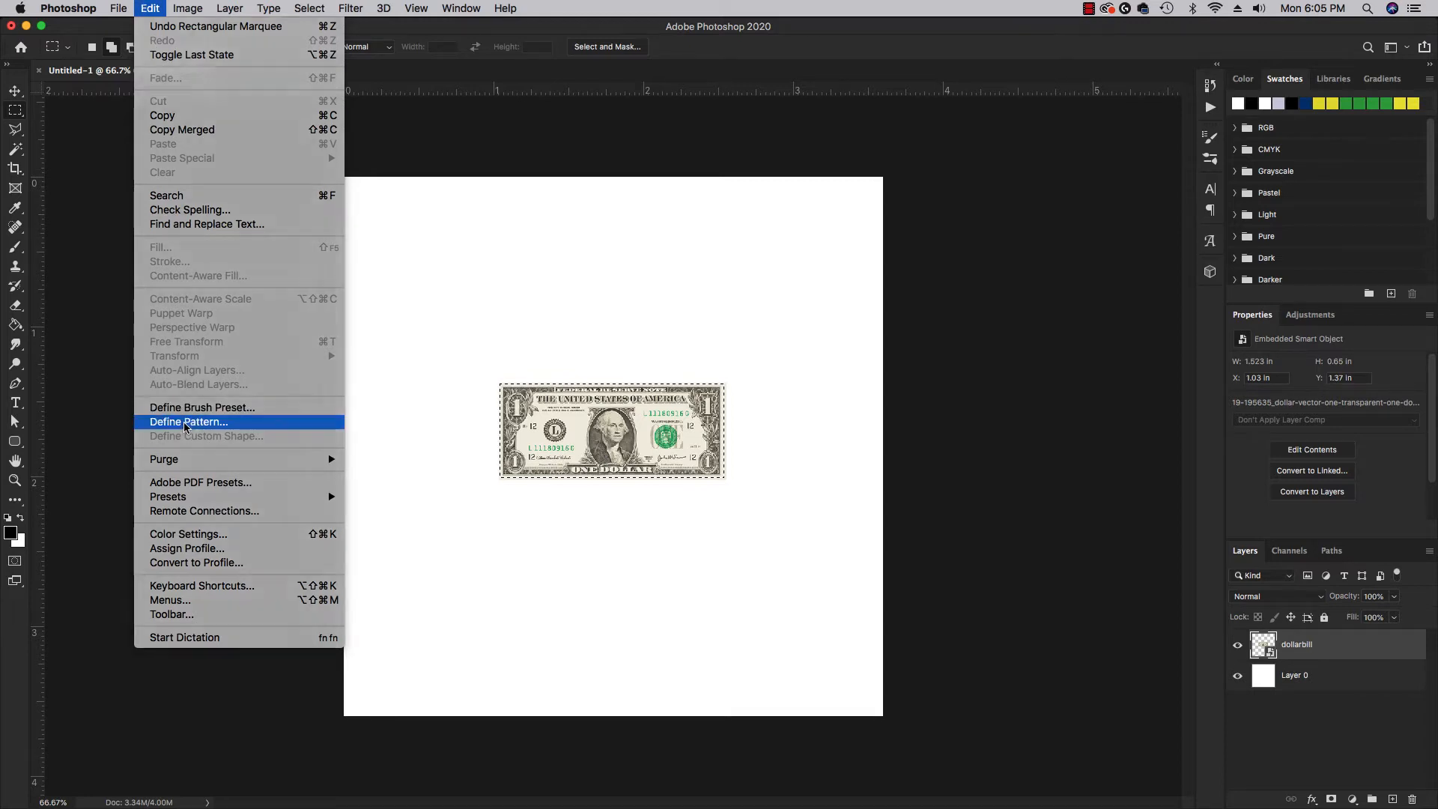
left_click(188, 421)
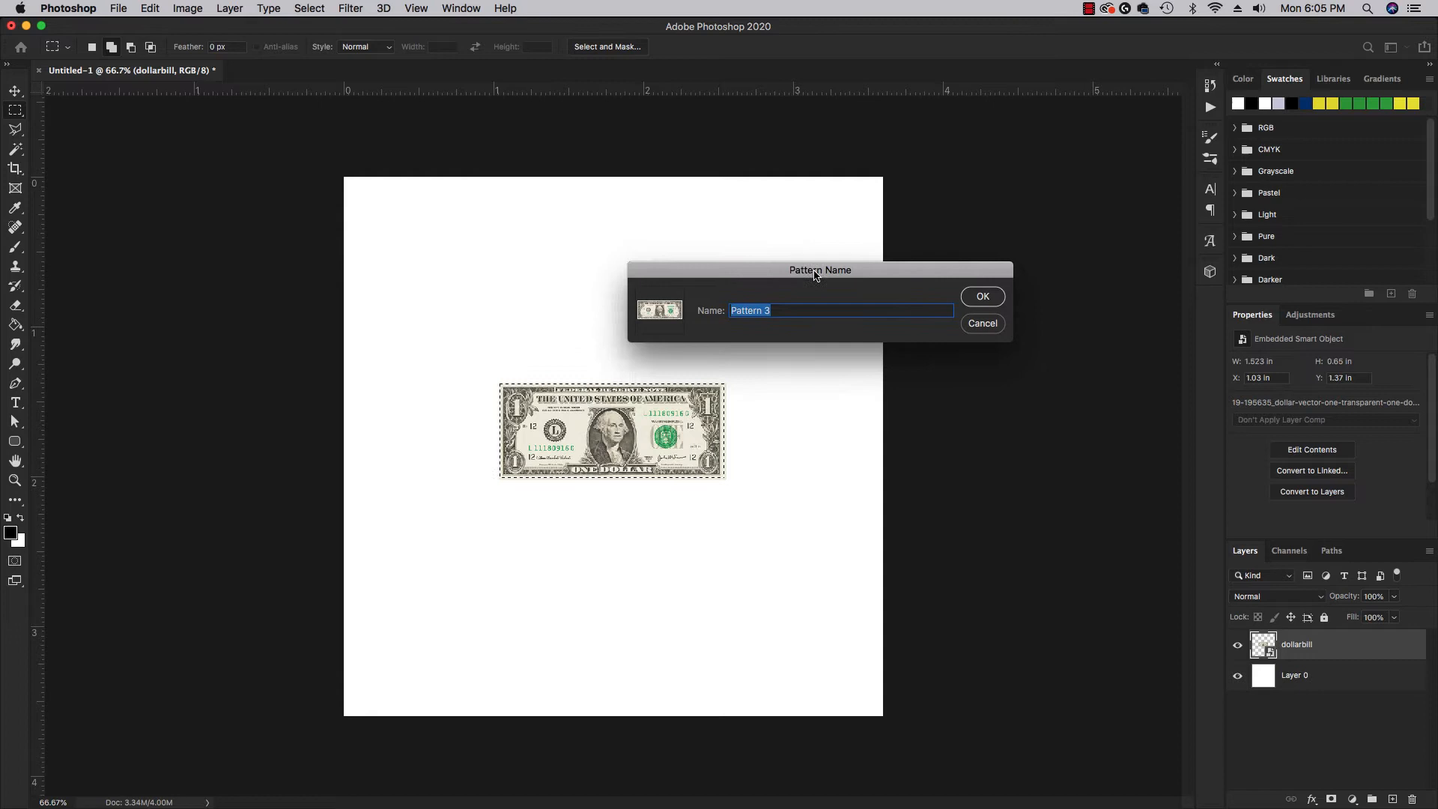
type("DollarBillOfficial")
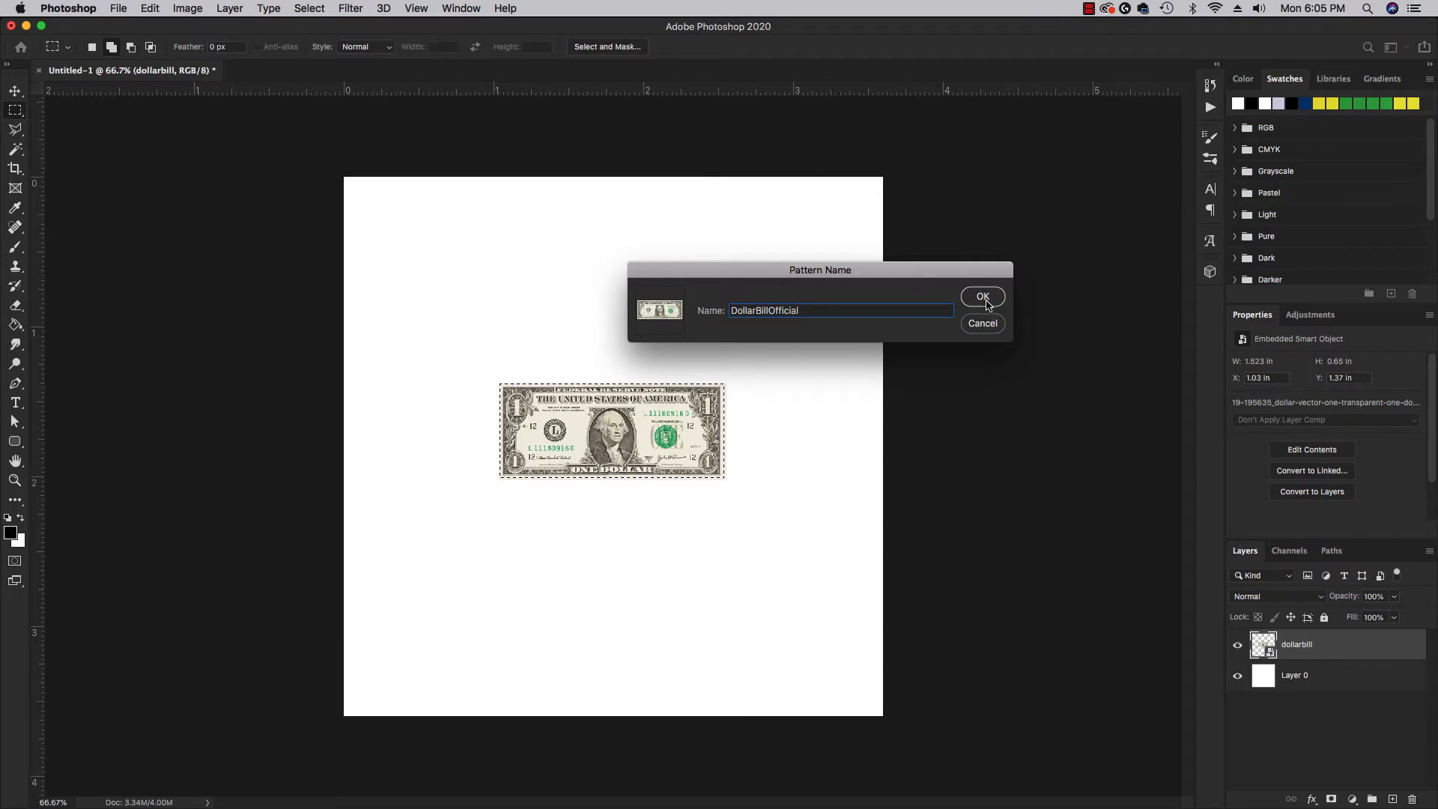
left_click(982, 296)
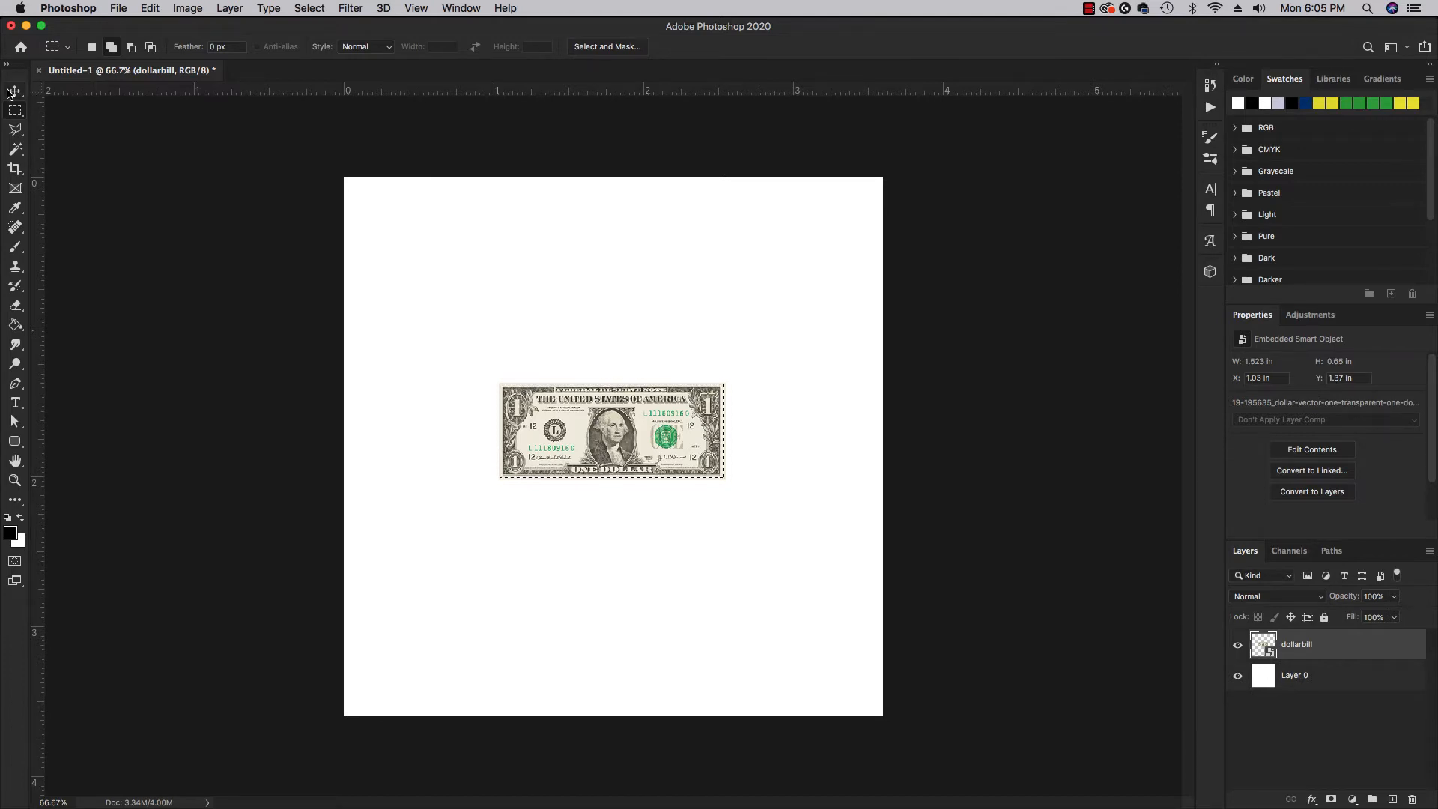
- Select the Move tool and make the white Layer 0 the active layer
left_click(15, 91)
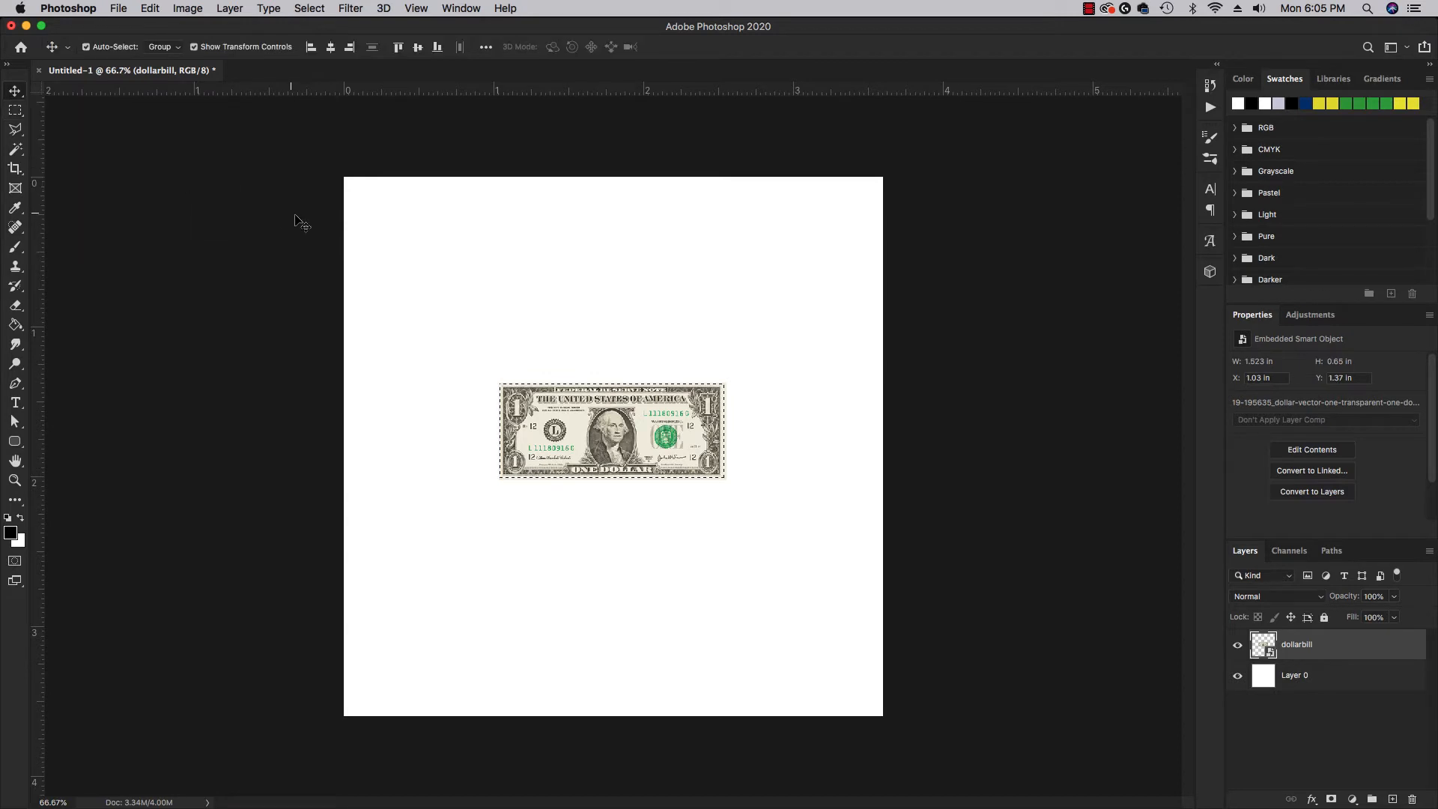
left_click(1294, 674)
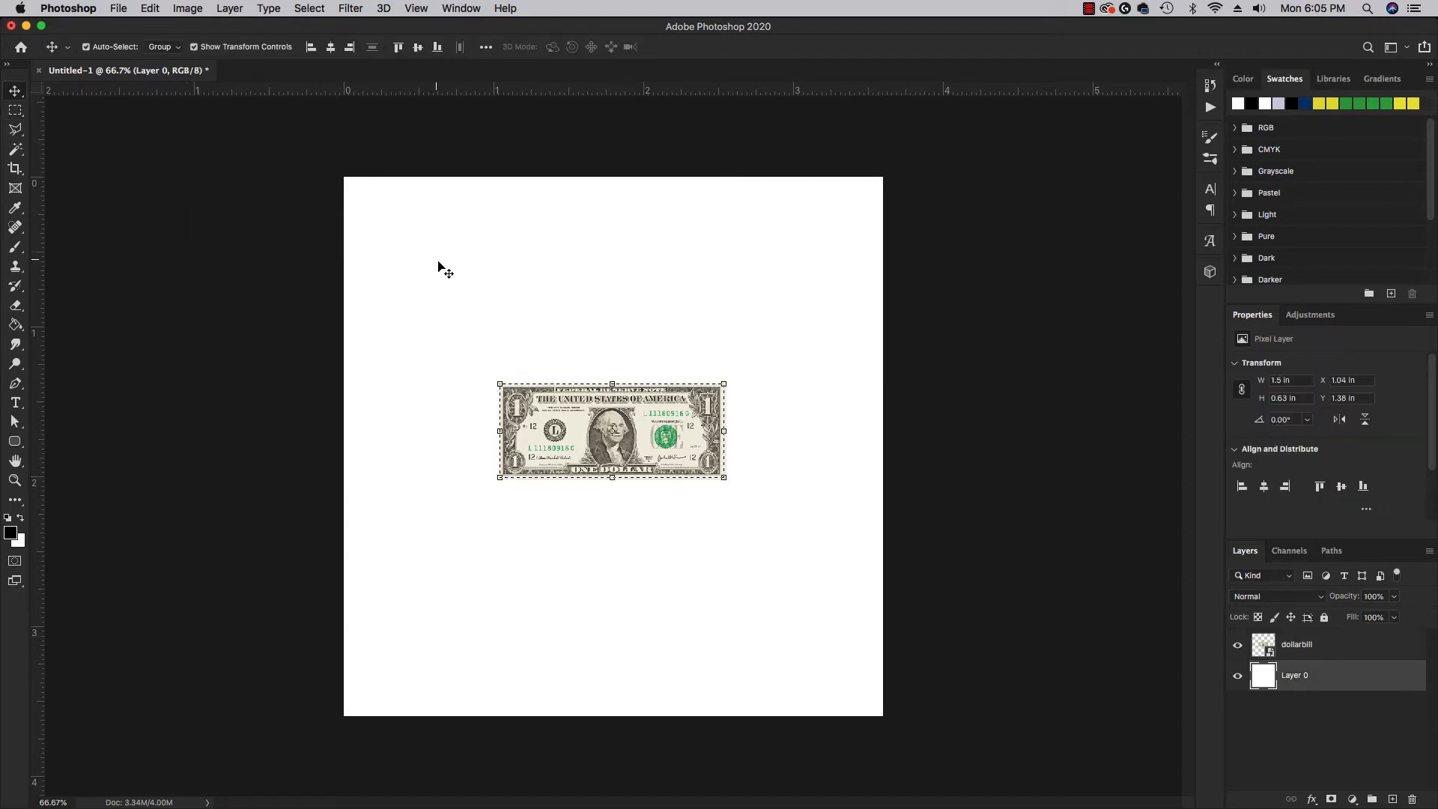
left_click(148, 8)
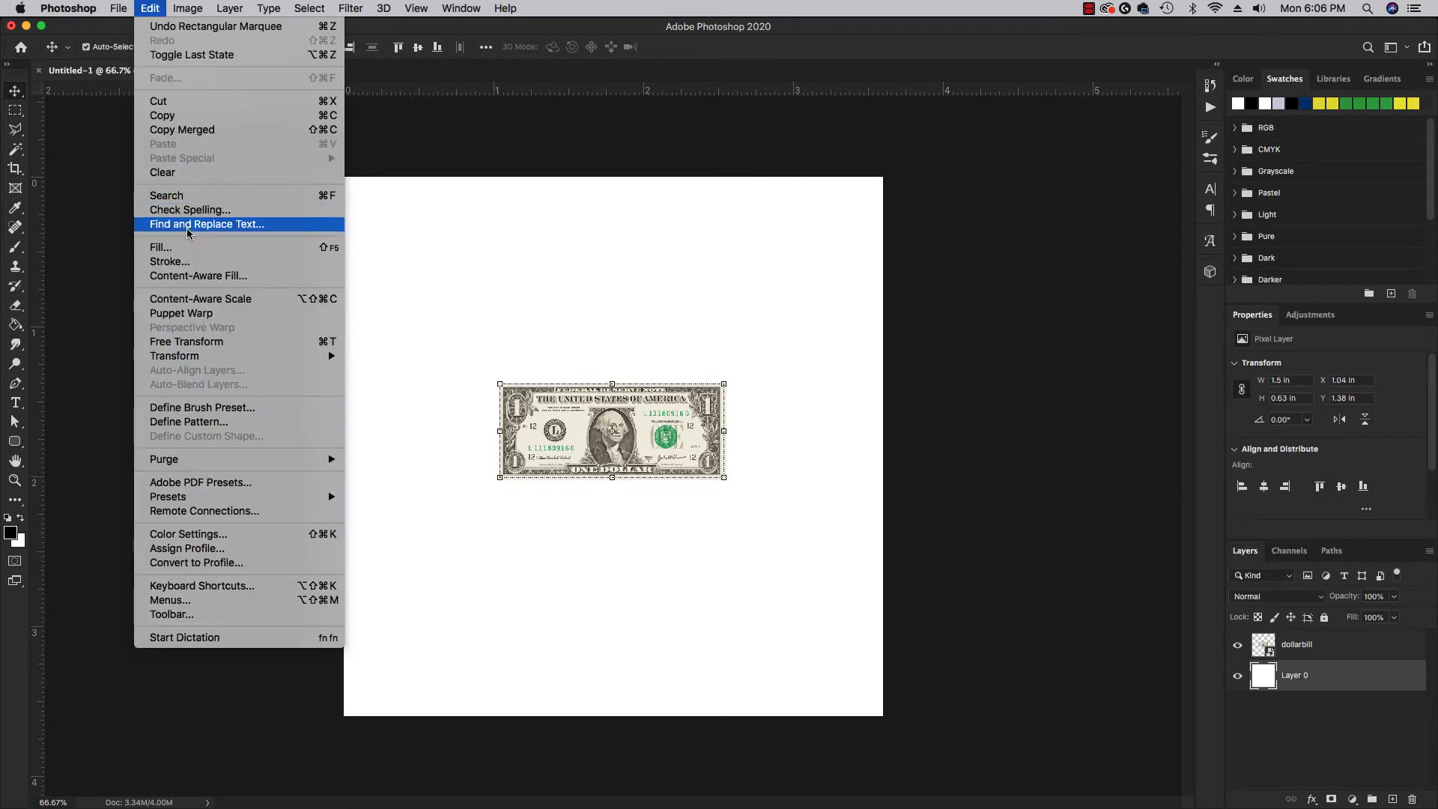
mouse_move(189, 247)
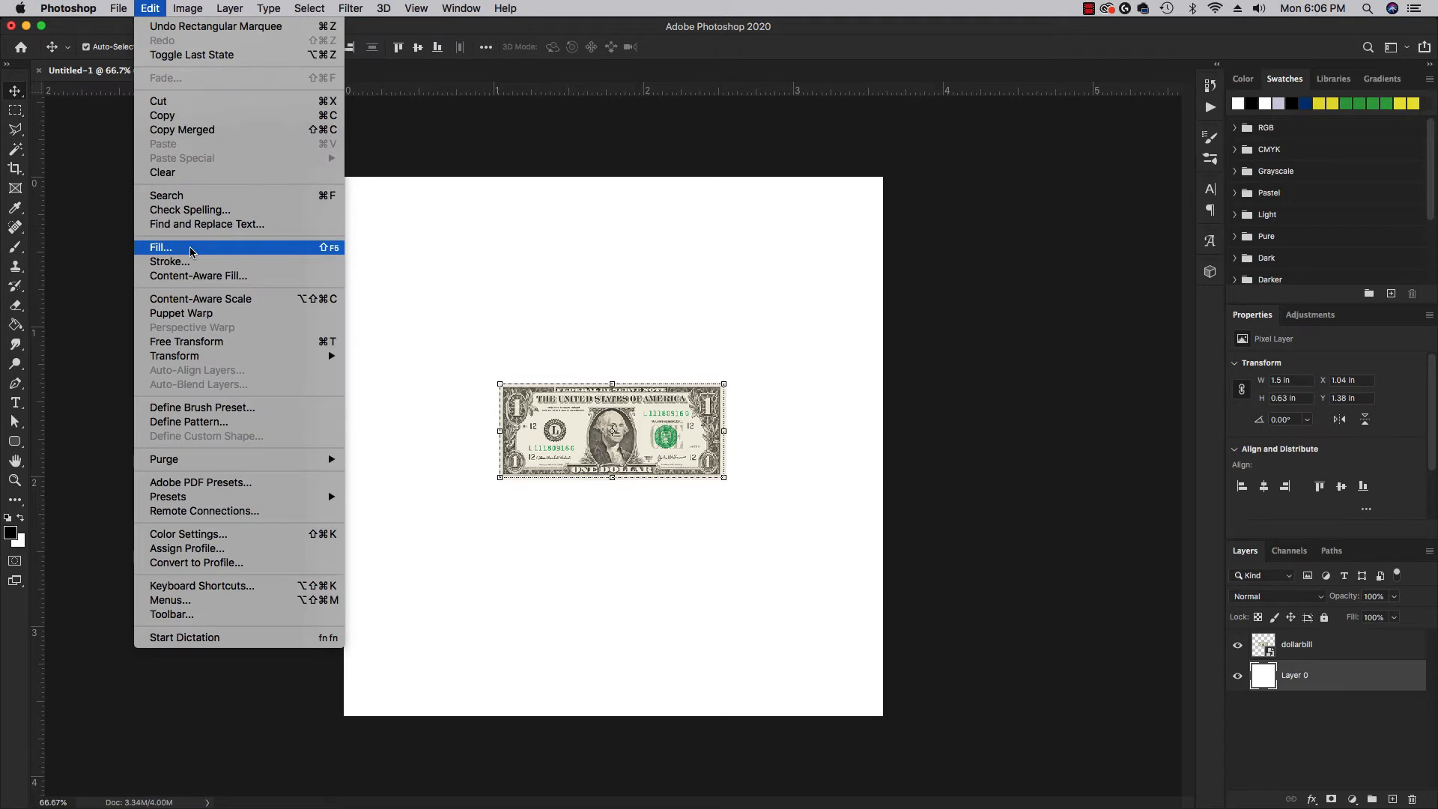
mouse_move(328, 257)
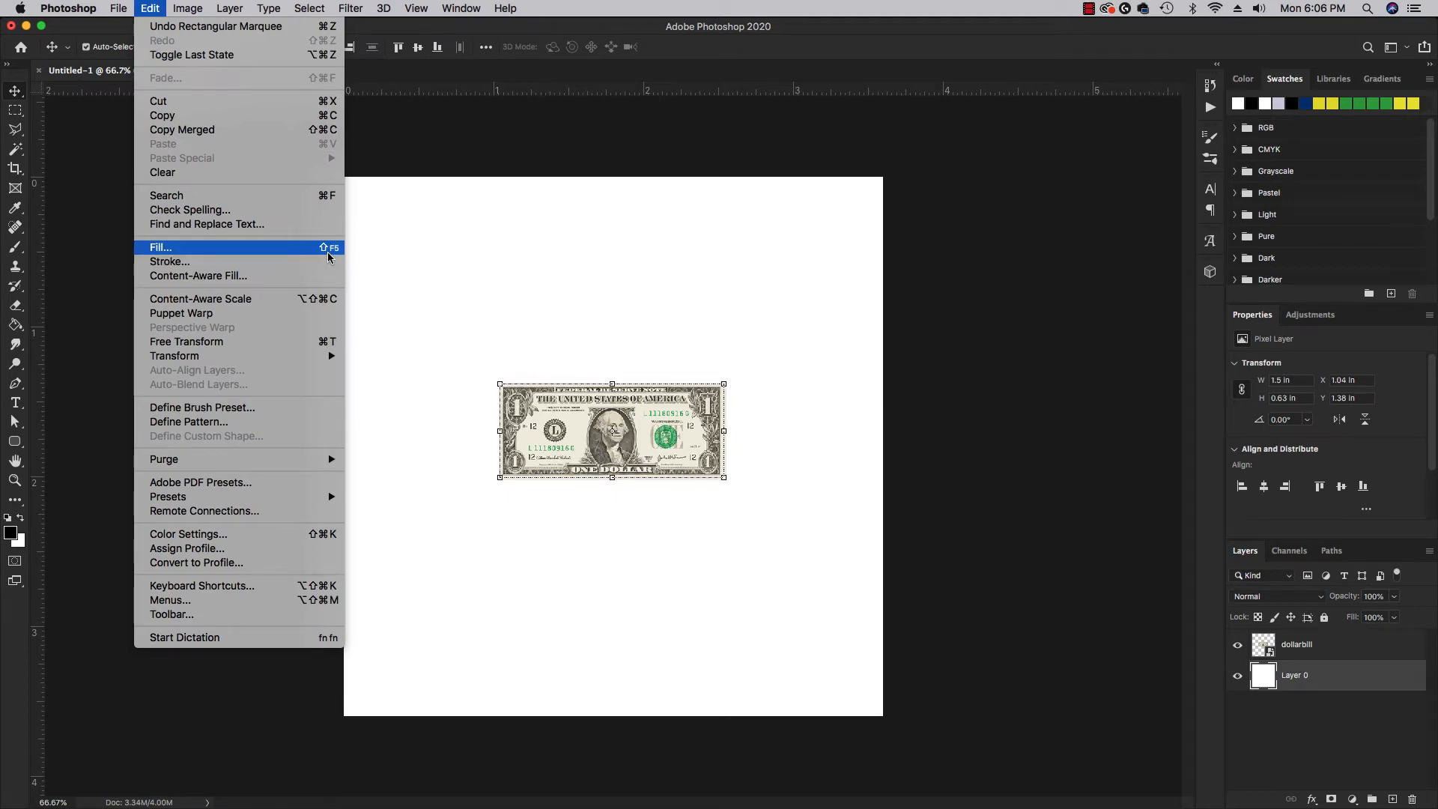
mouse_move(279, 252)
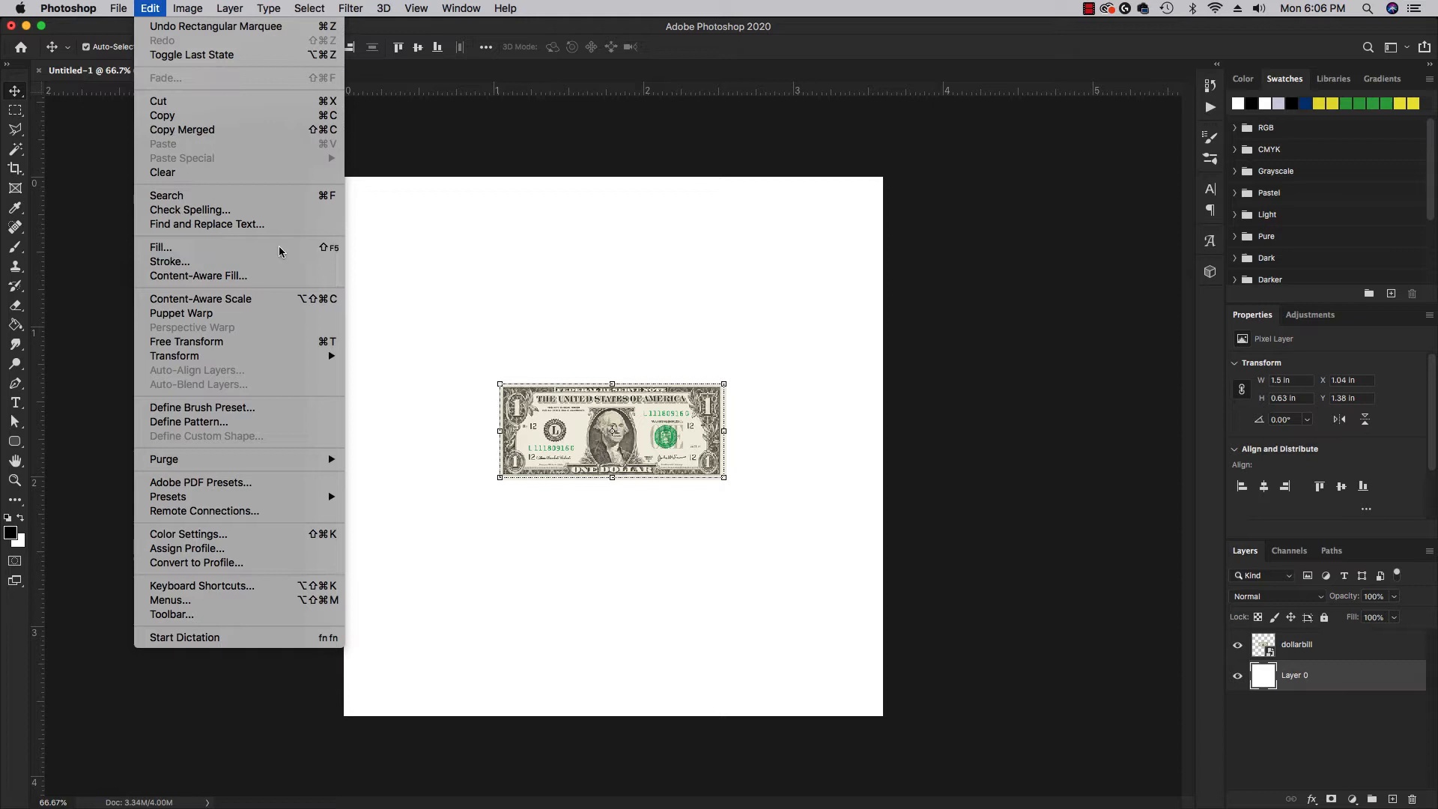
- Set Fill contents to the dollar bill Pattern with the Random Fill script enabled
left_click(160, 246)
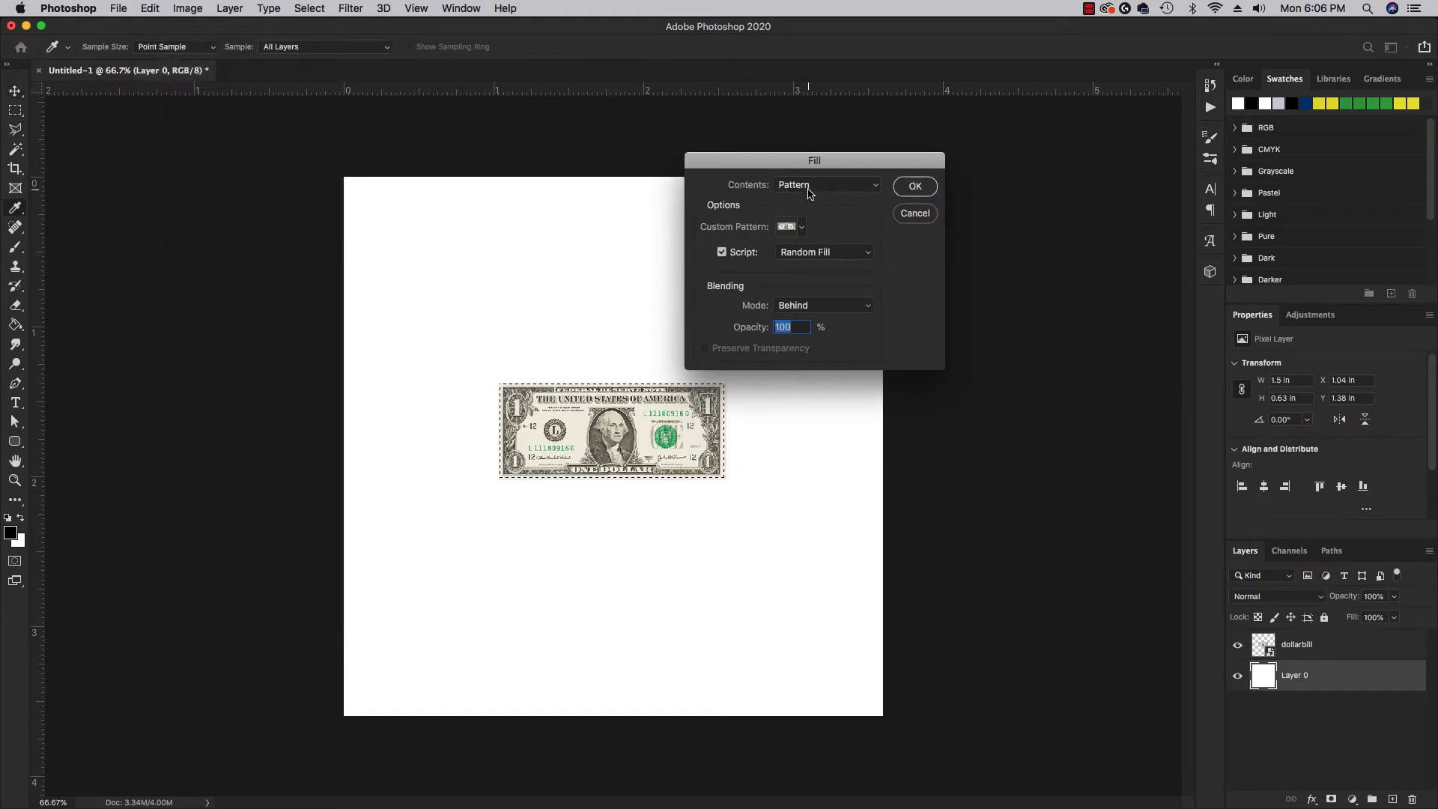
left_click(825, 184)
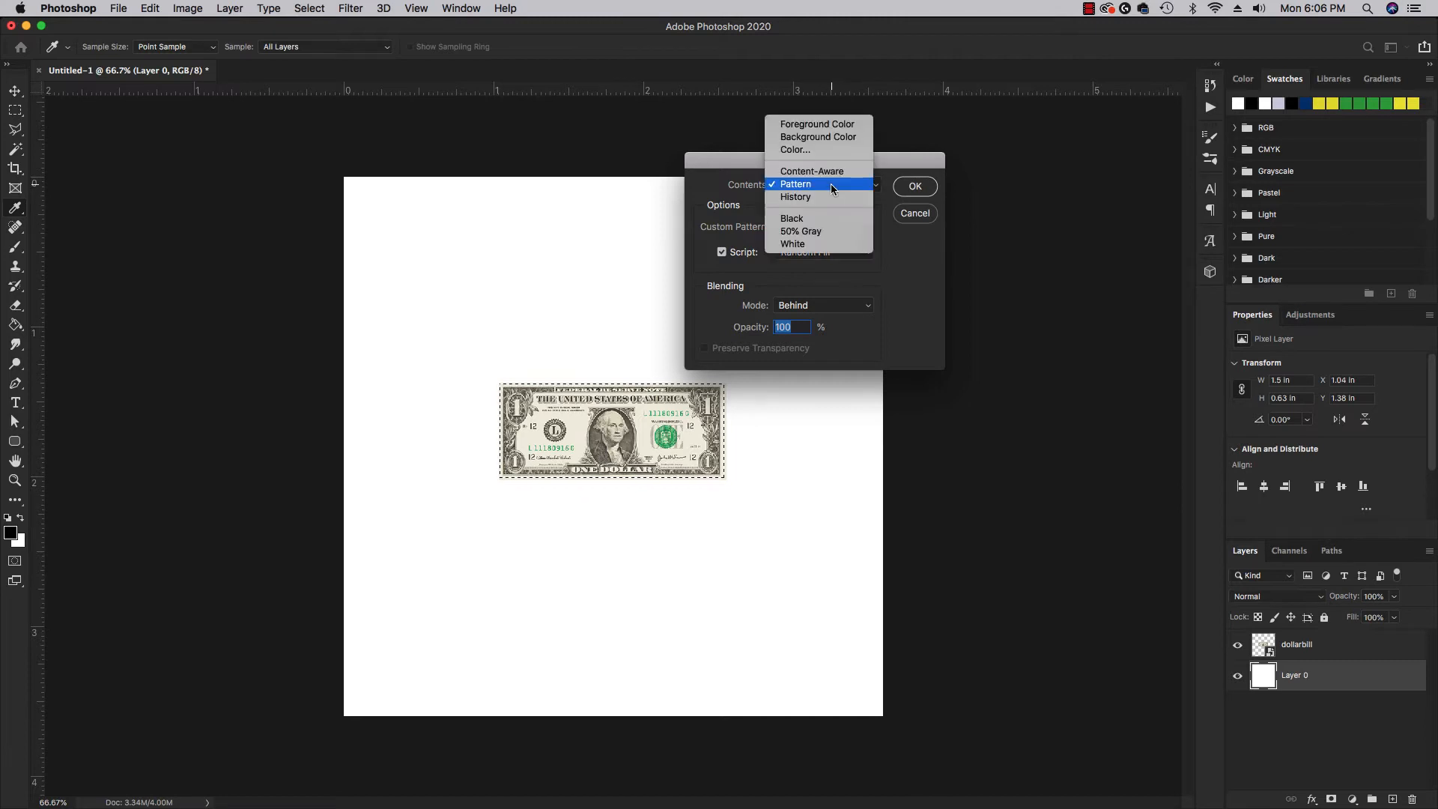
left_click(816, 137)
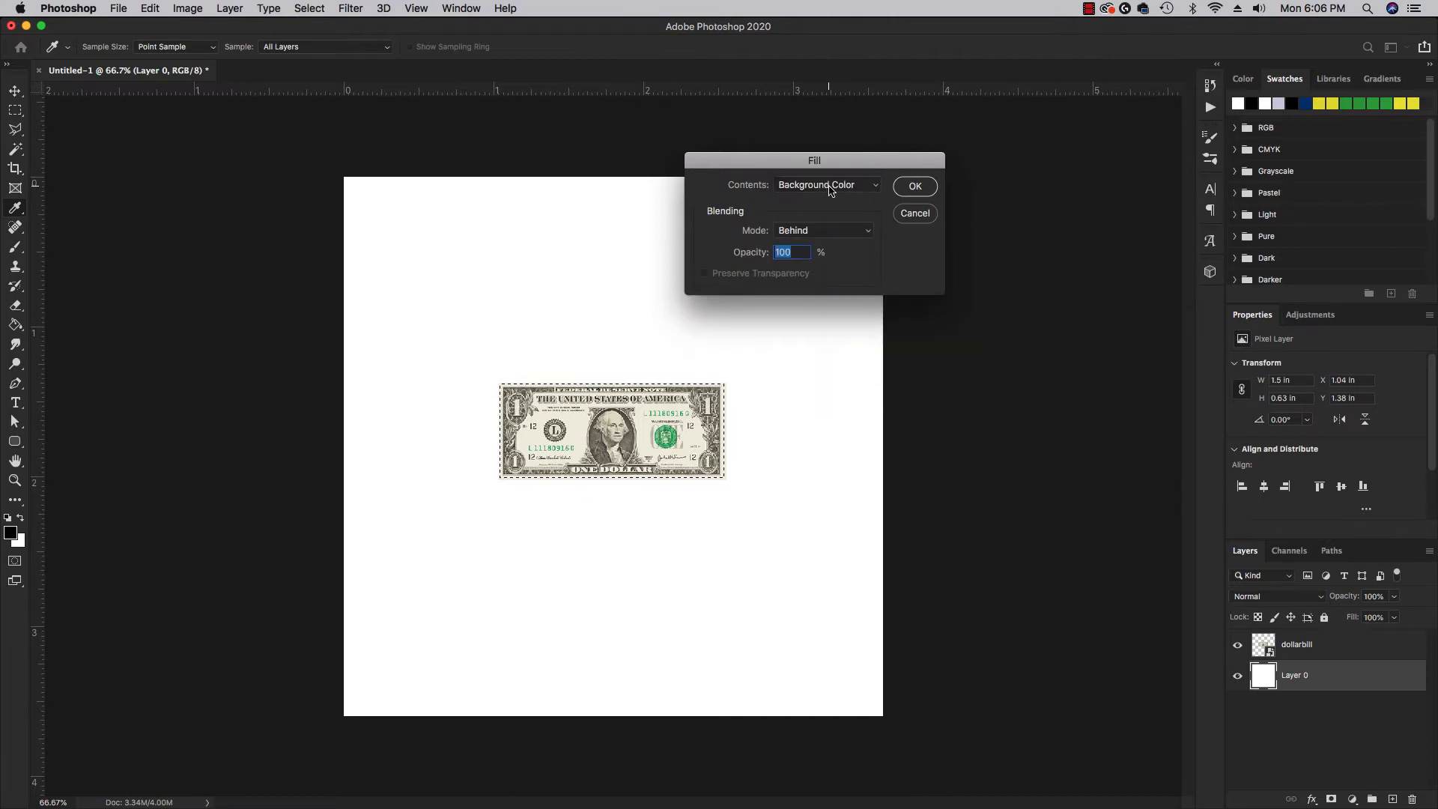
left_click(825, 184)
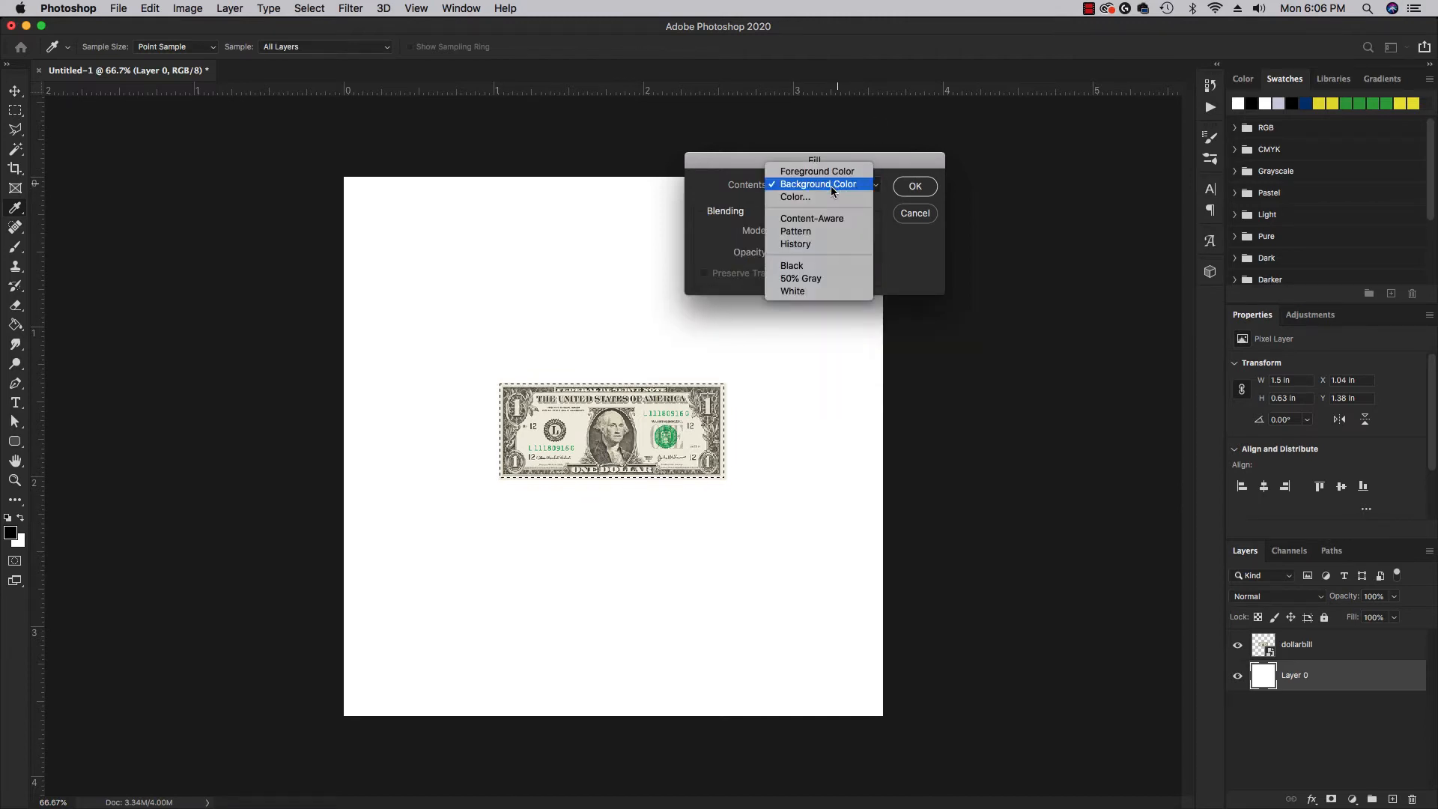
left_click(796, 232)
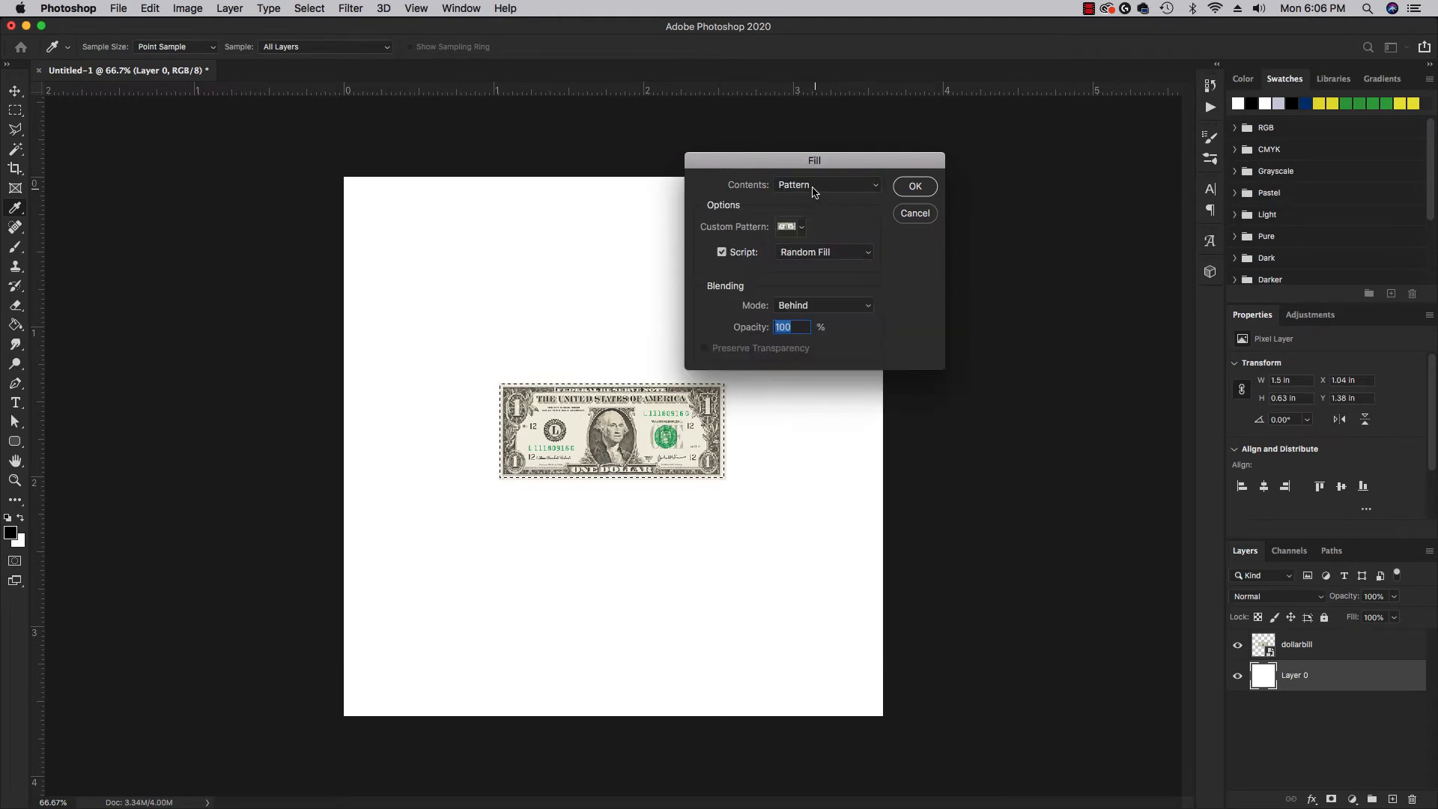
left_click(800, 227)
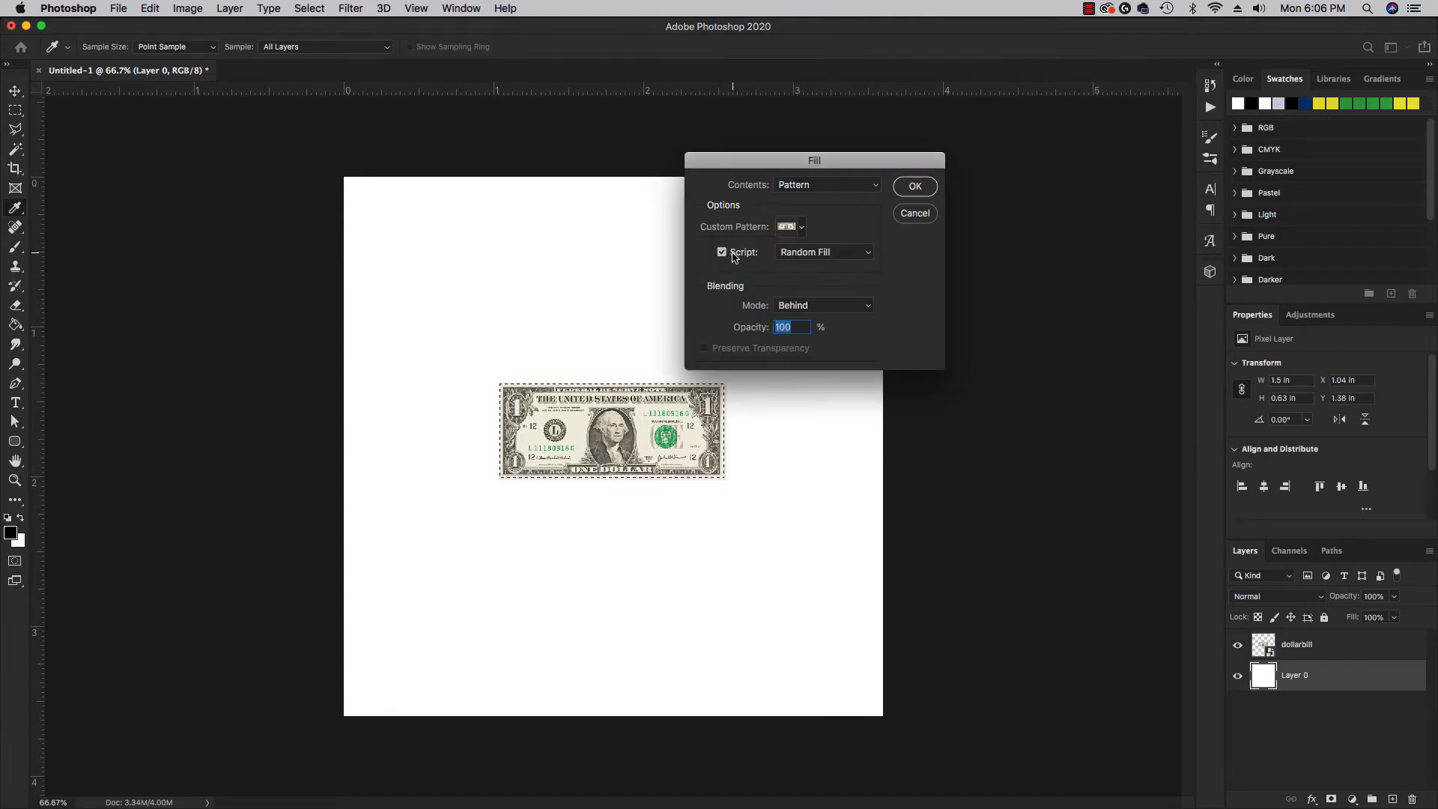
left_click(722, 252)
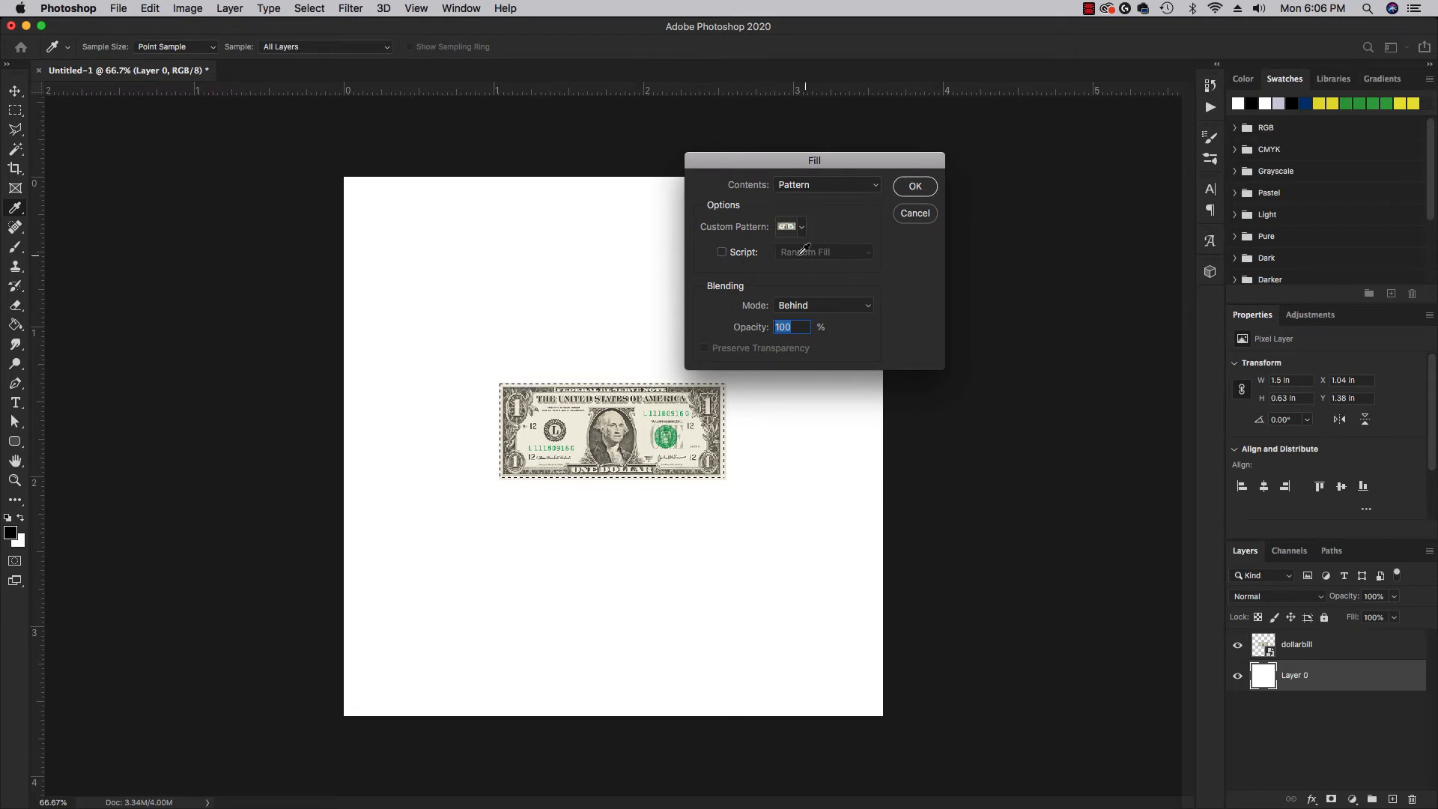
left_click(722, 252)
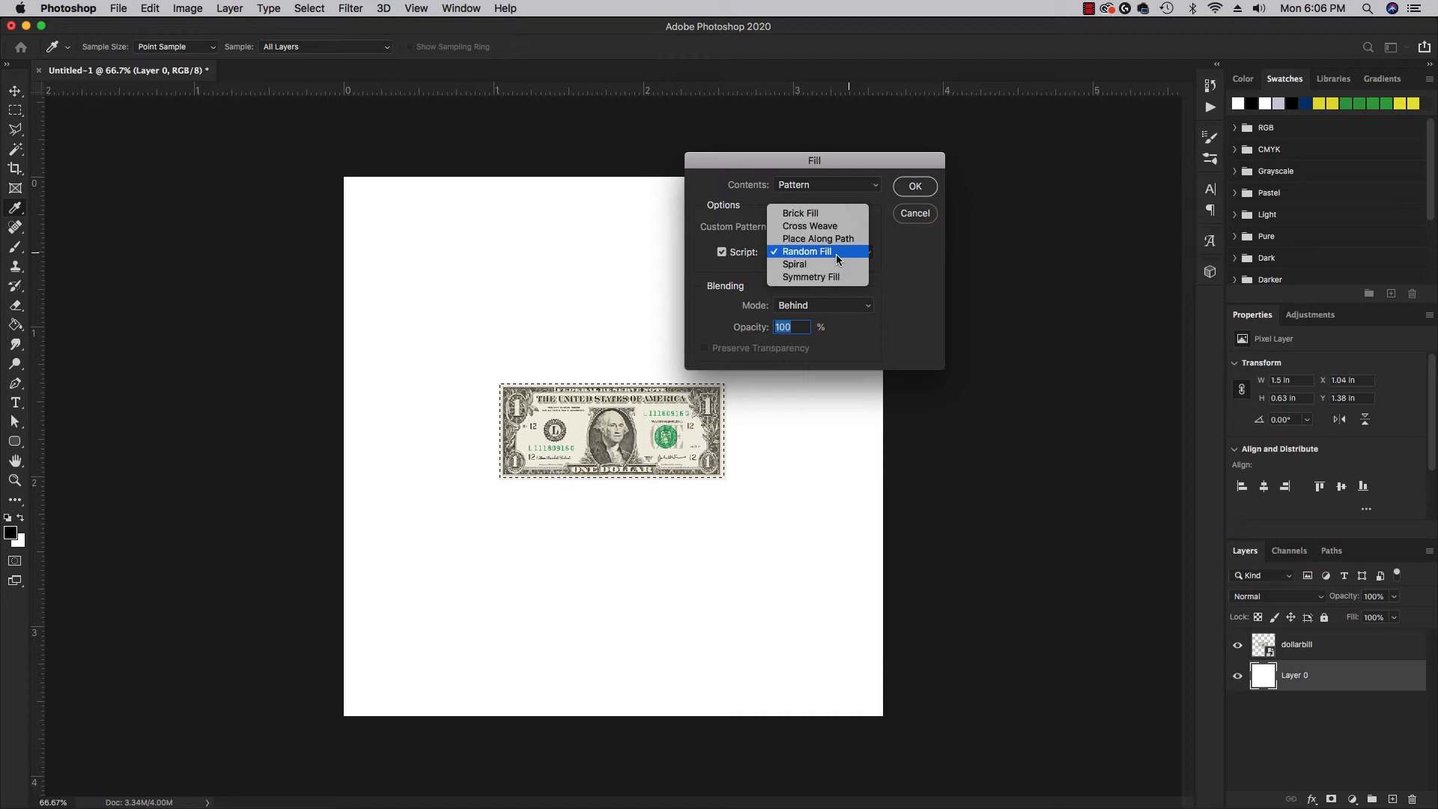
mouse_move(817, 238)
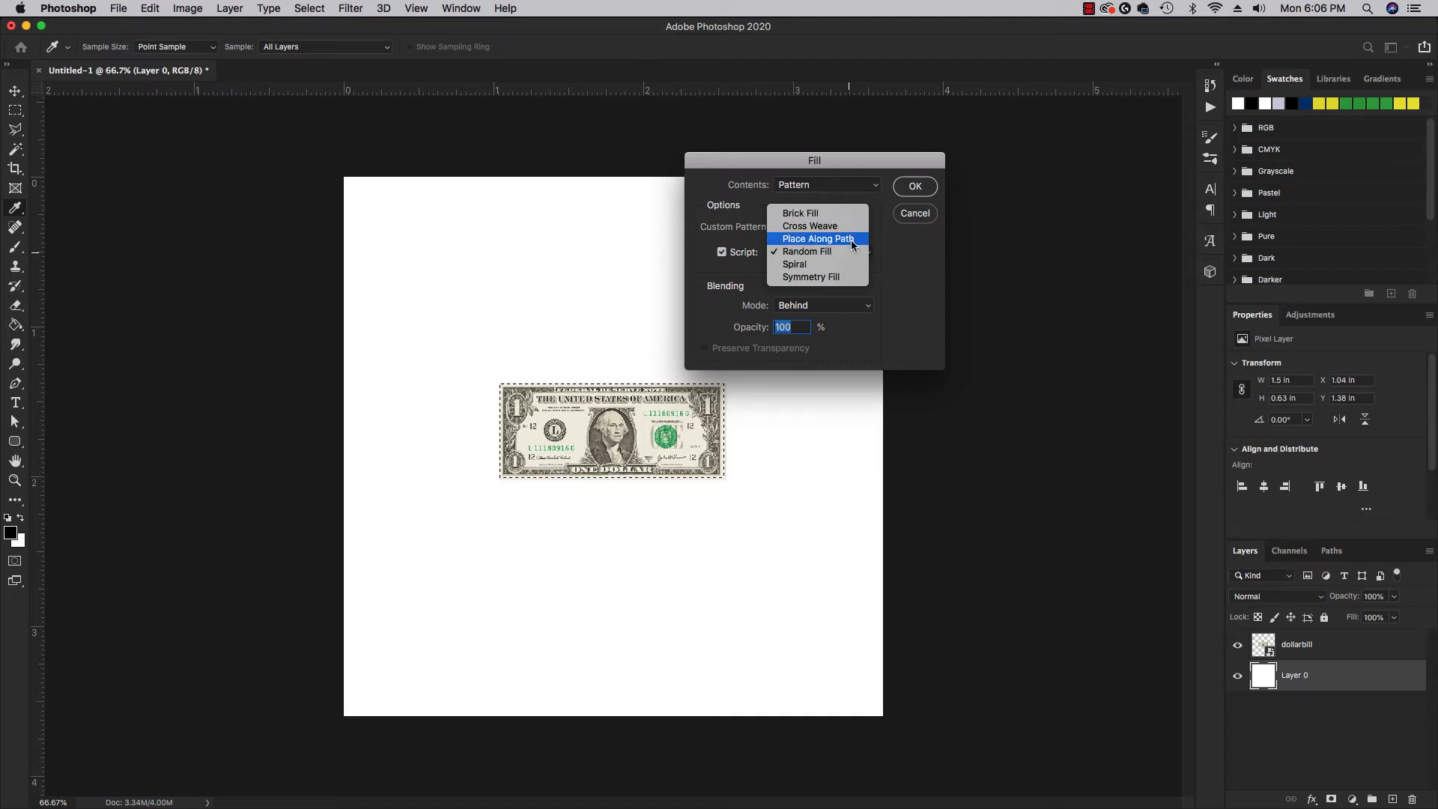
left_click(805, 252)
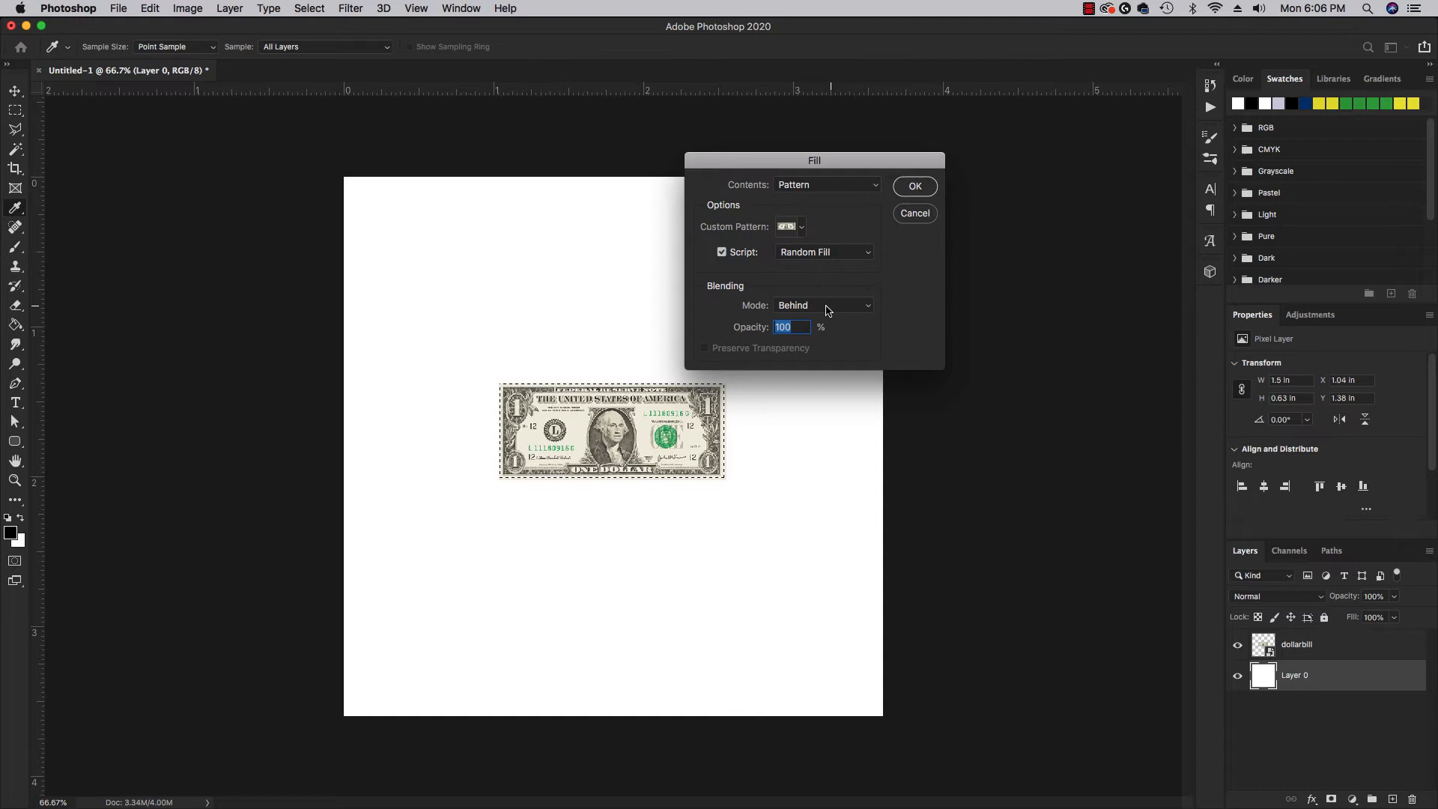
mouse_move(802, 332)
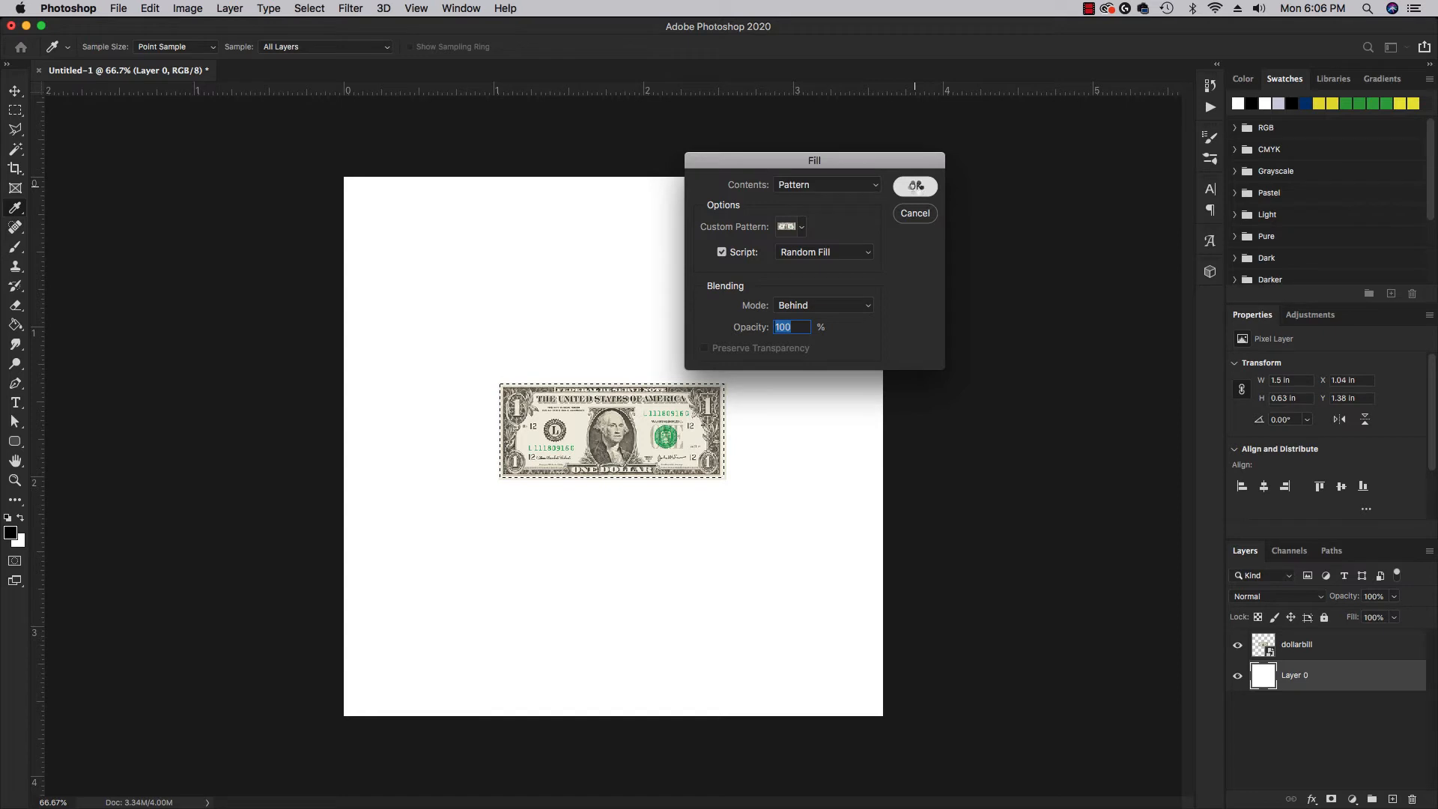
- Confirm the Fill and set Random Fill density 5.8, scale factors 0.68–1.34
left_click(913, 186)
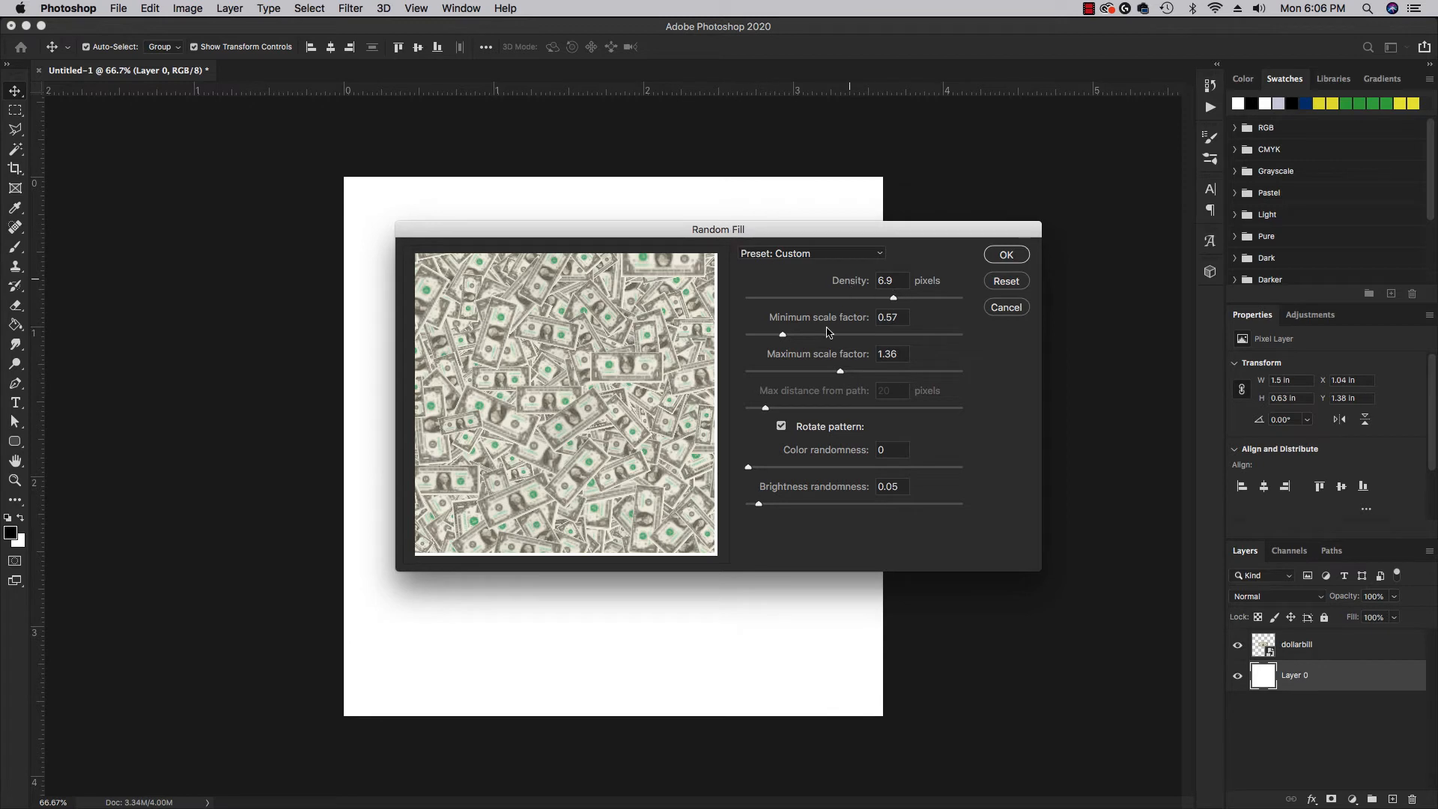
mouse_move(861, 315)
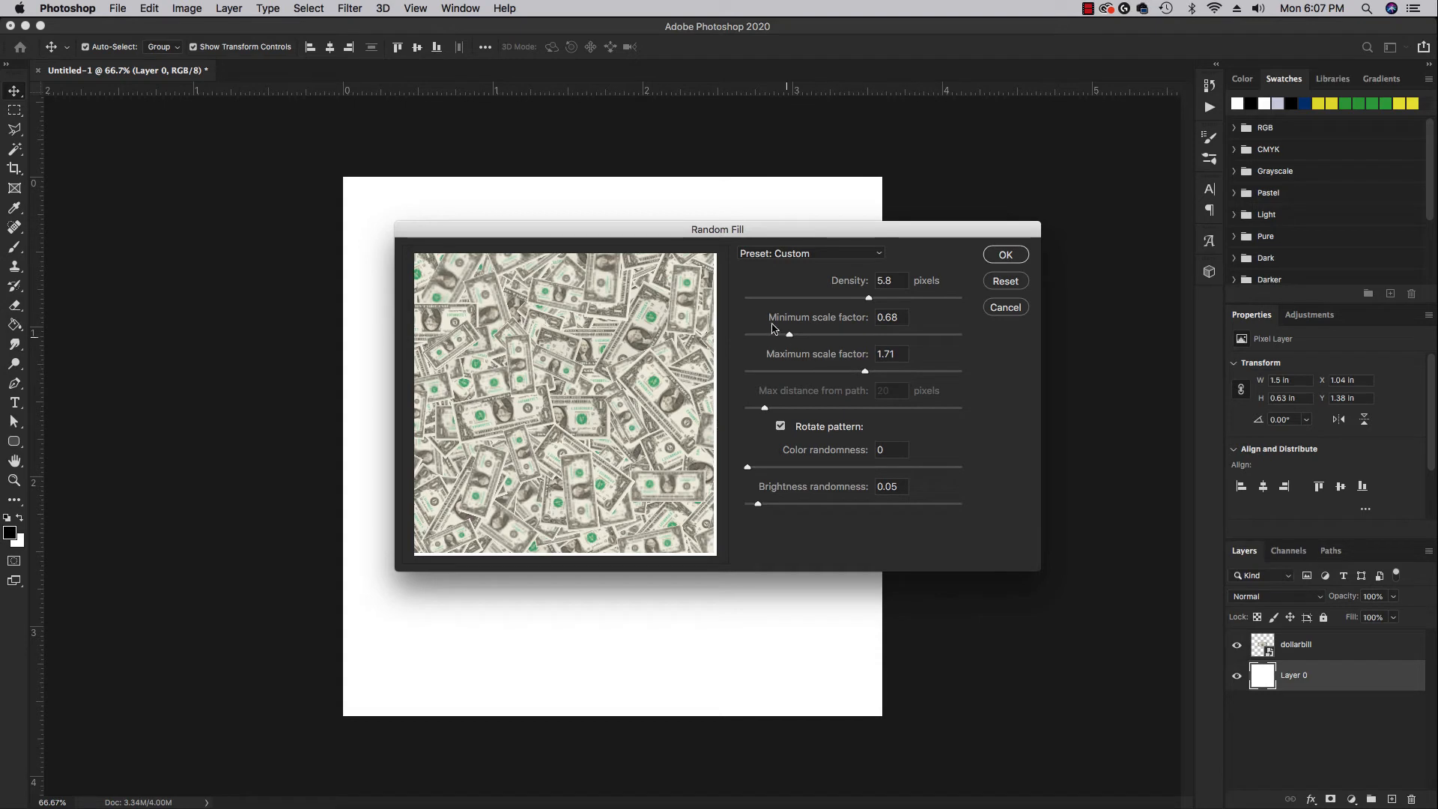
mouse_move(841, 376)
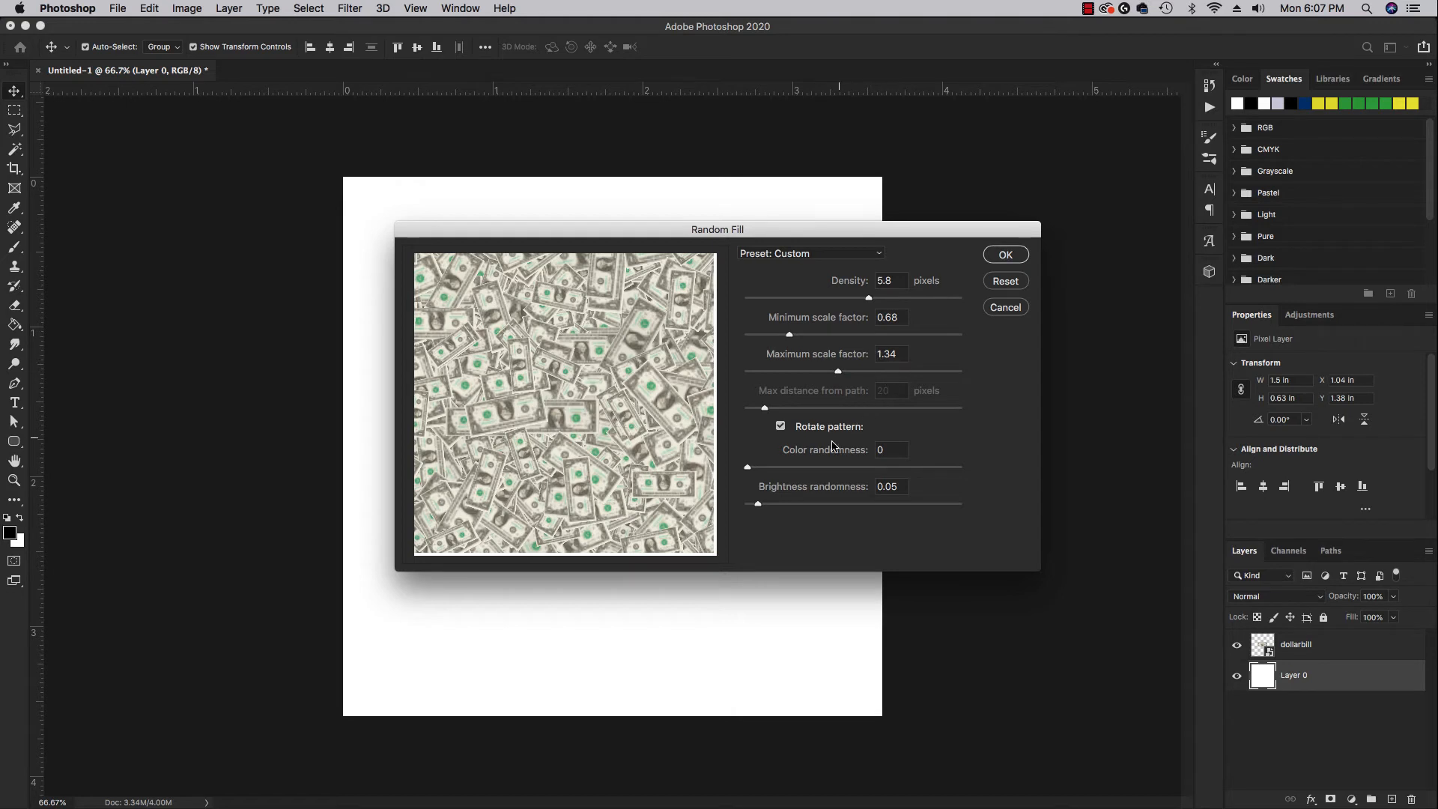
mouse_move(822, 457)
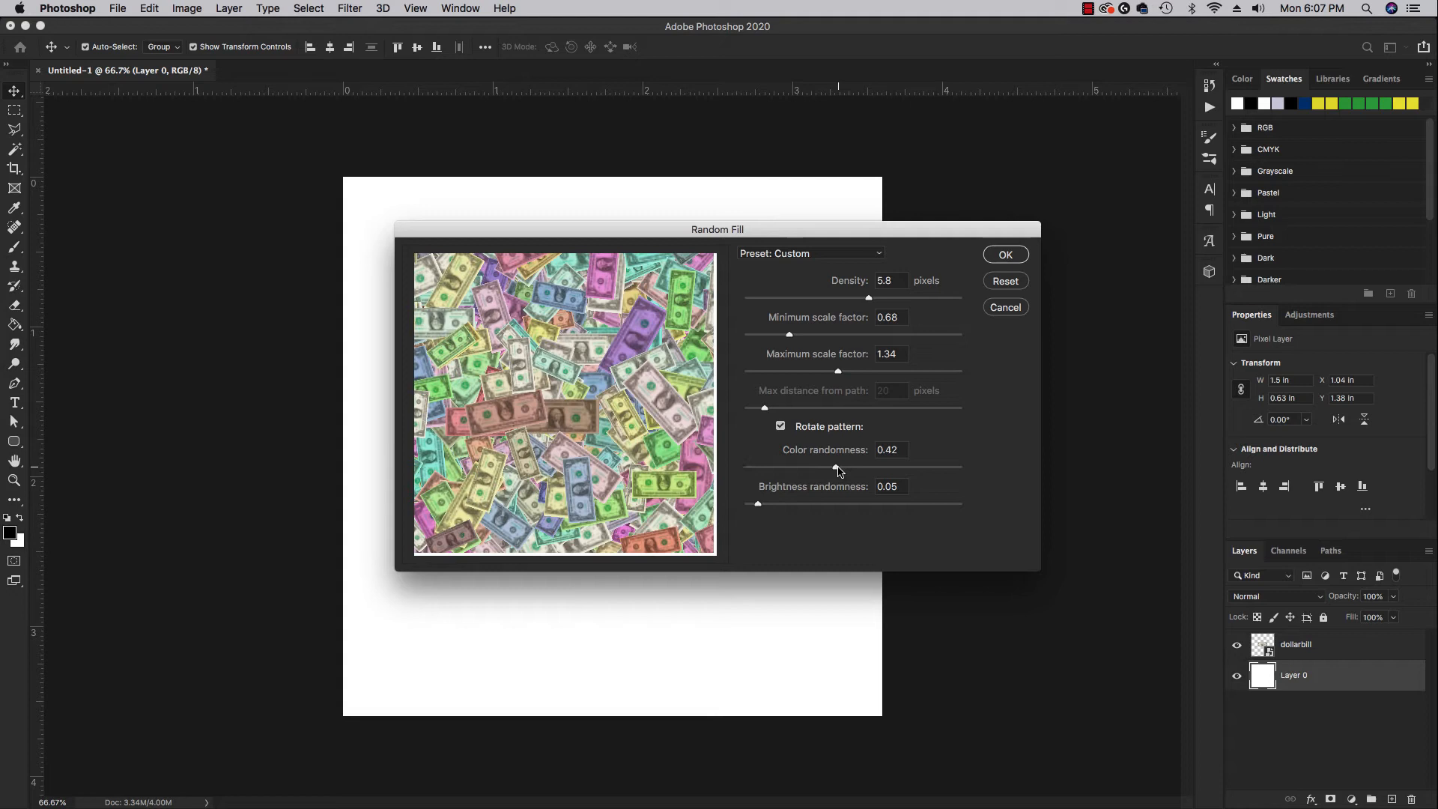
mouse_move(842, 470)
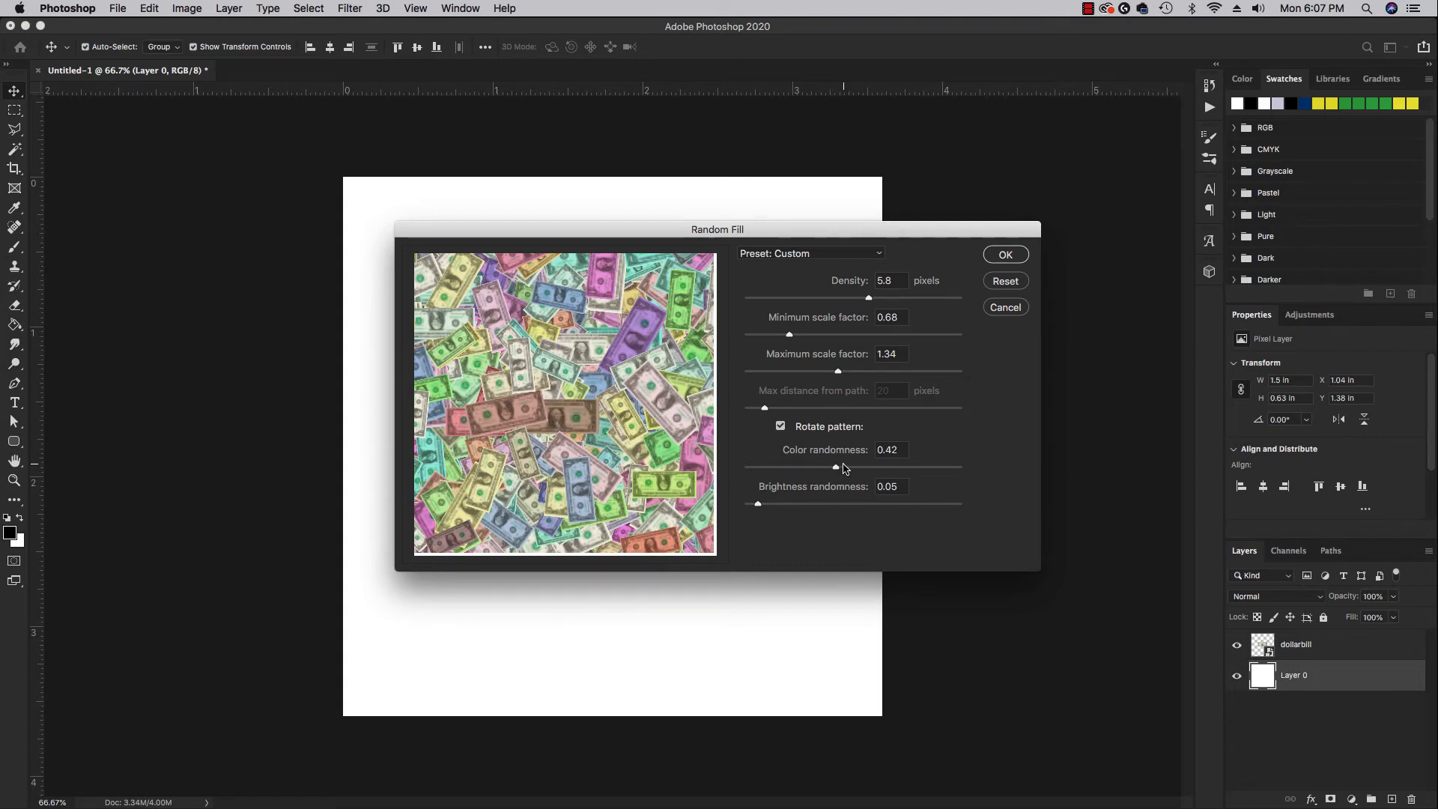
mouse_move(887, 461)
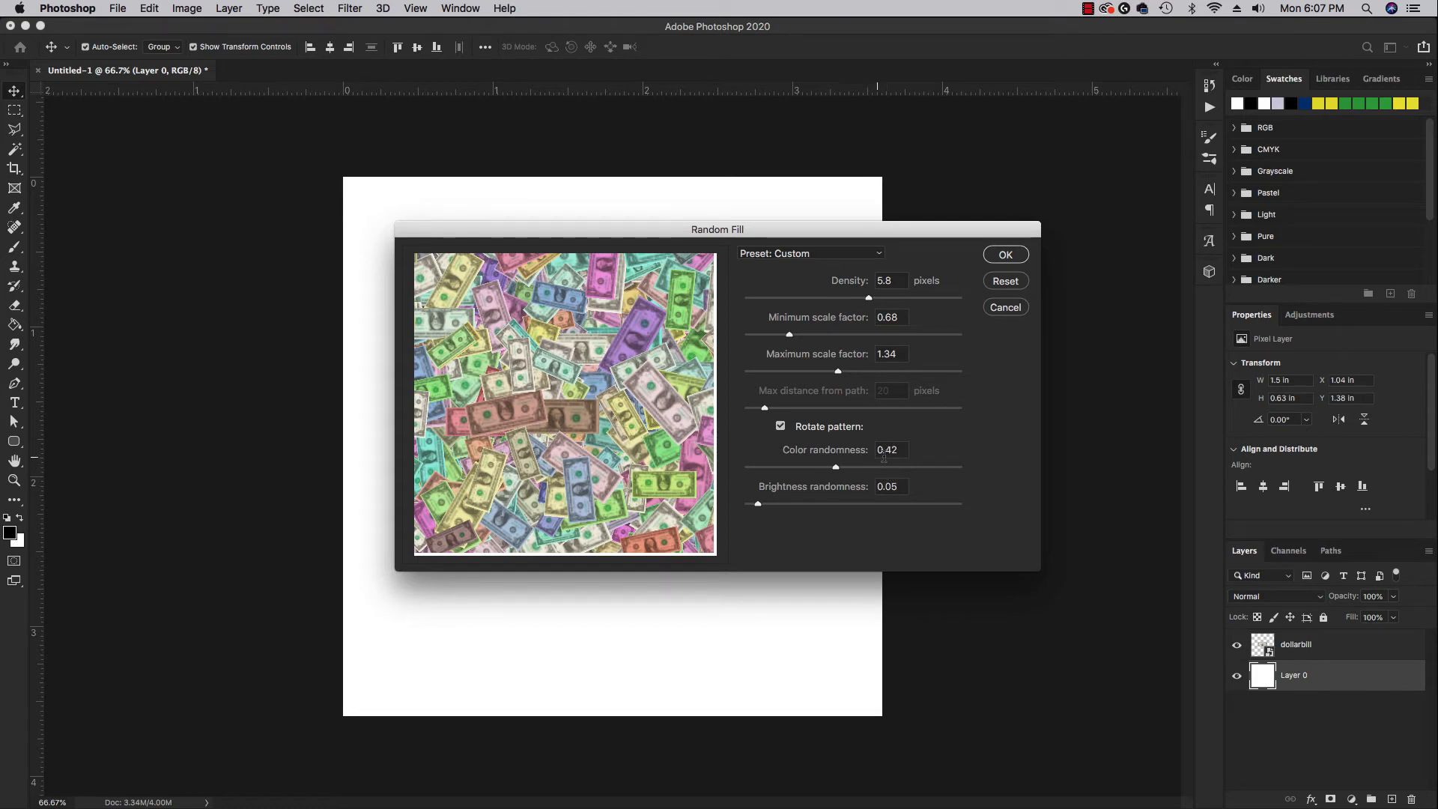
mouse_move(617, 398)
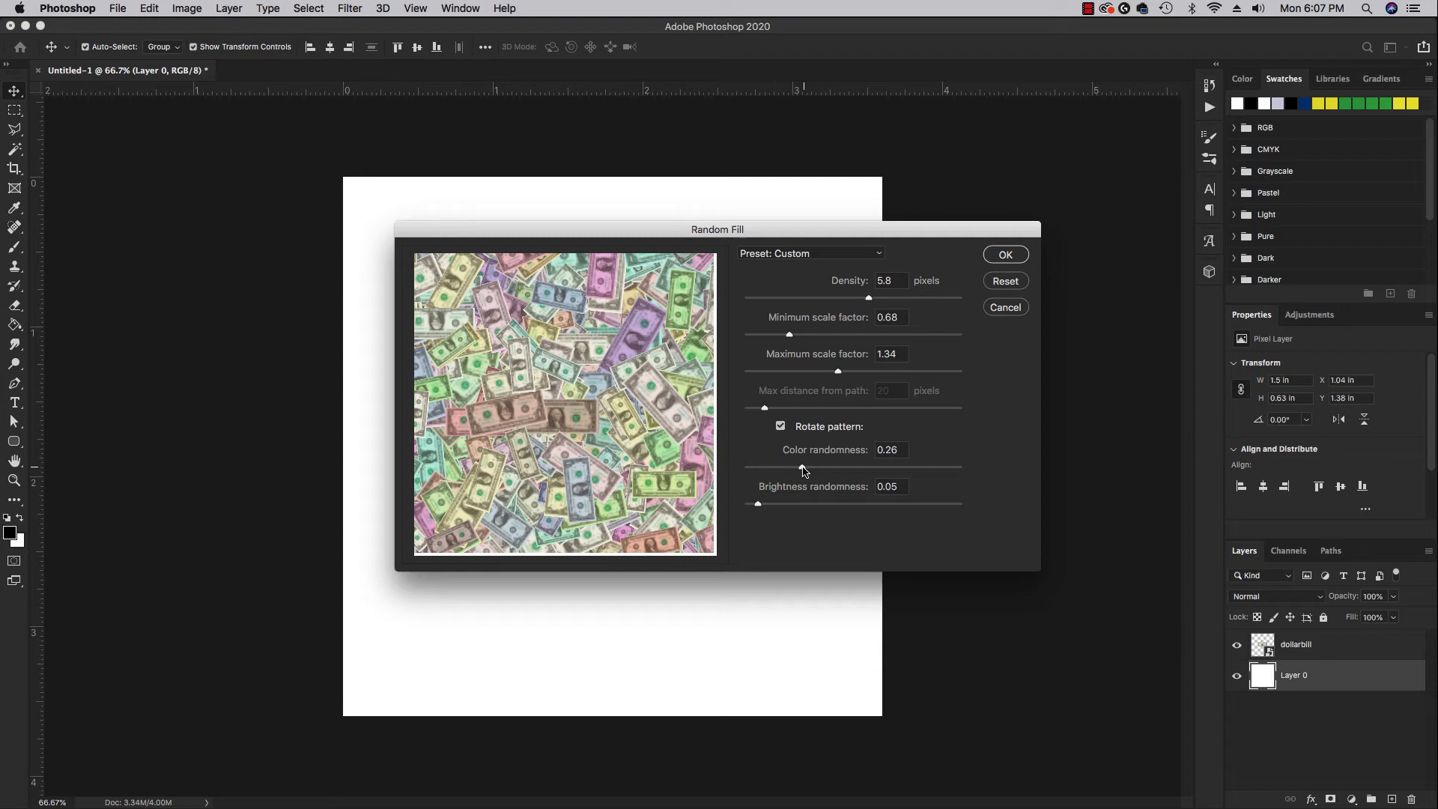
mouse_move(758, 470)
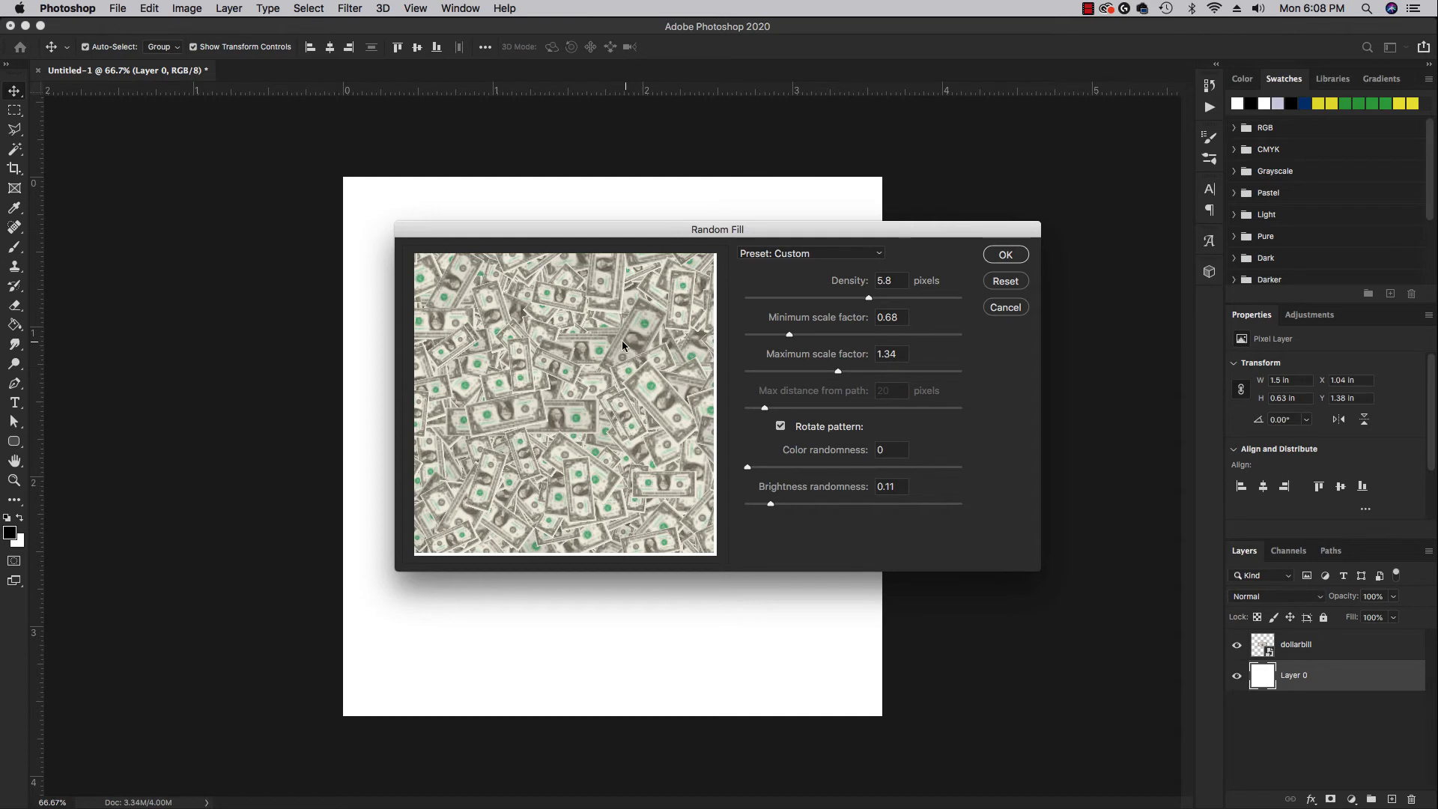
mouse_move(945, 307)
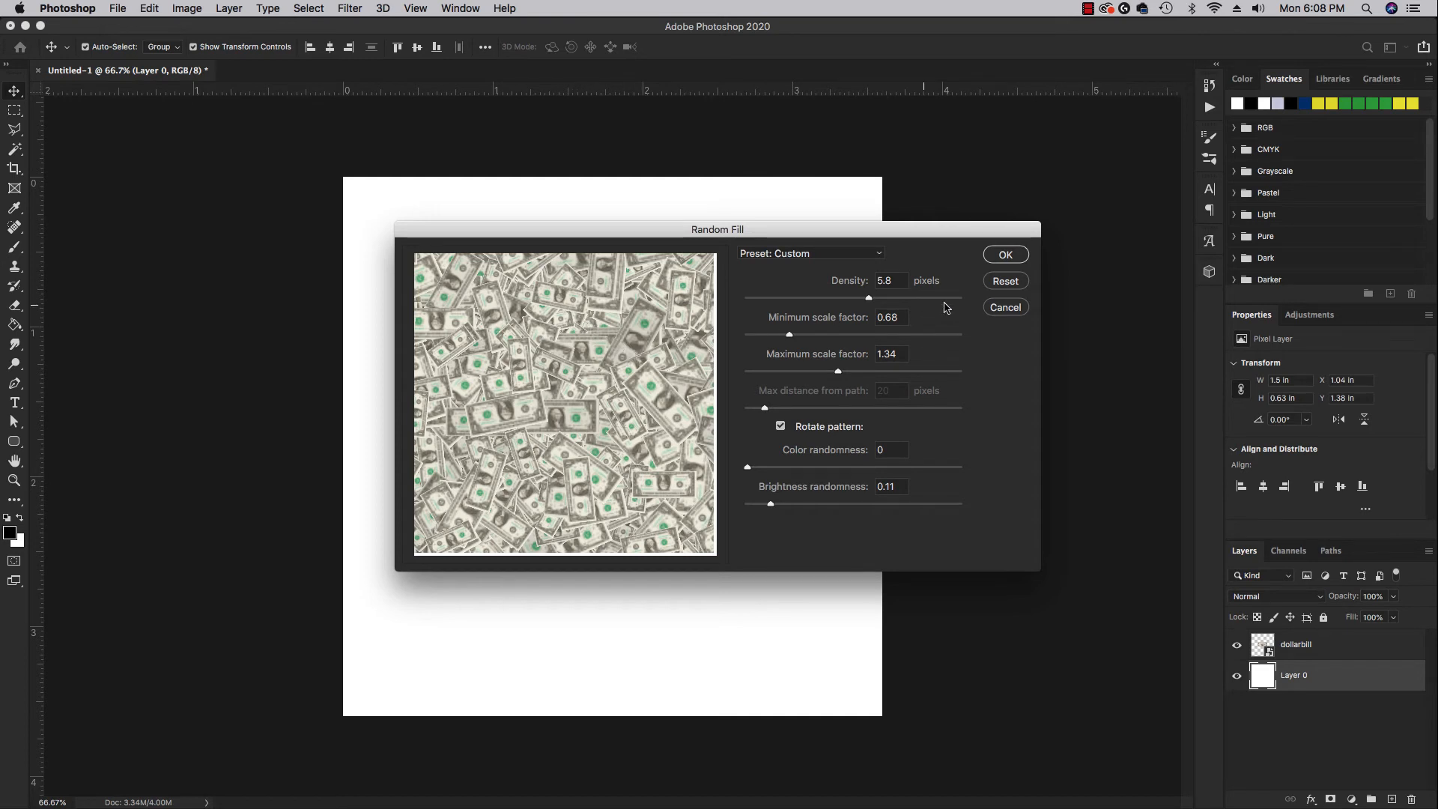
mouse_move(1005, 255)
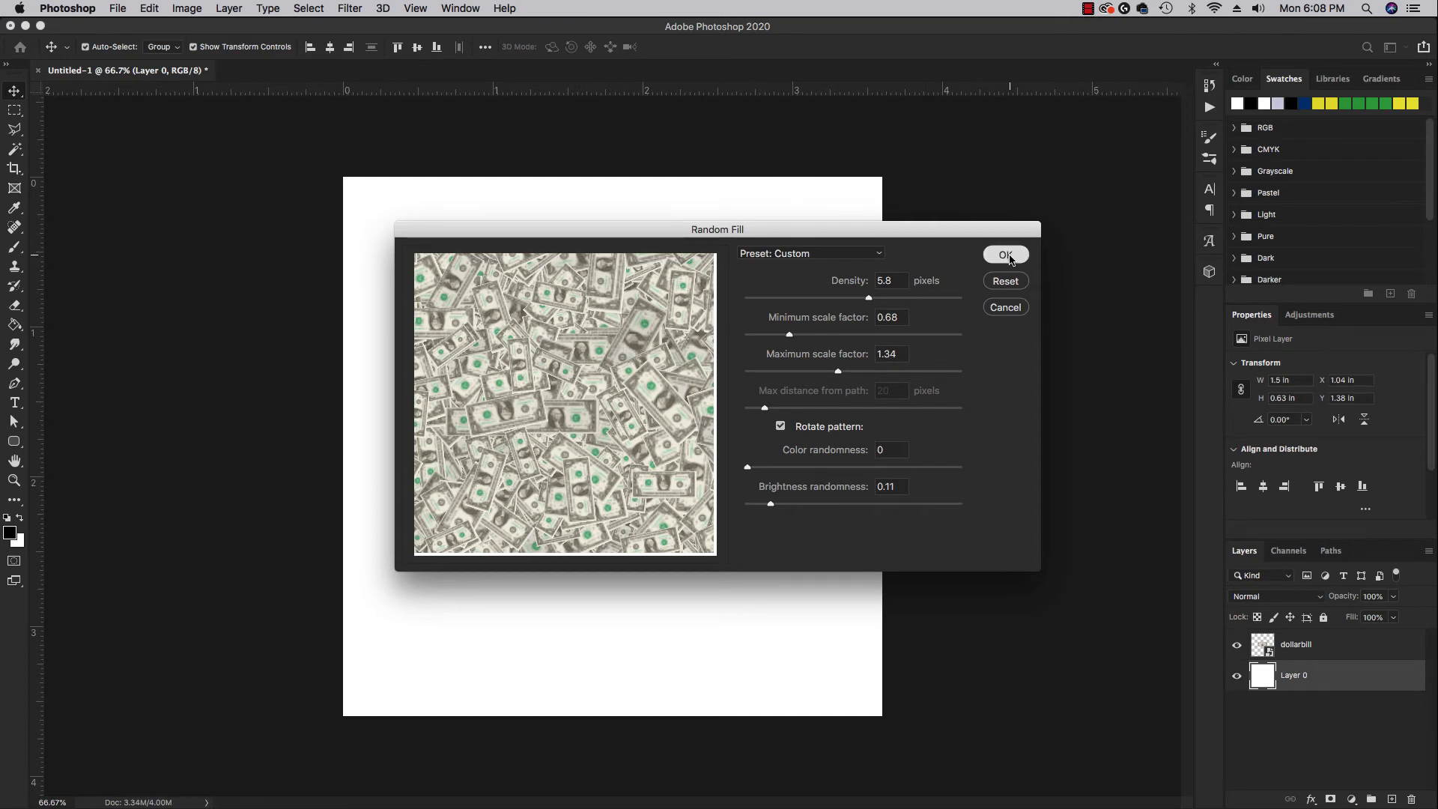
- Apply the Random Fill to scatter dollar bills across the canvas
left_click(1005, 254)
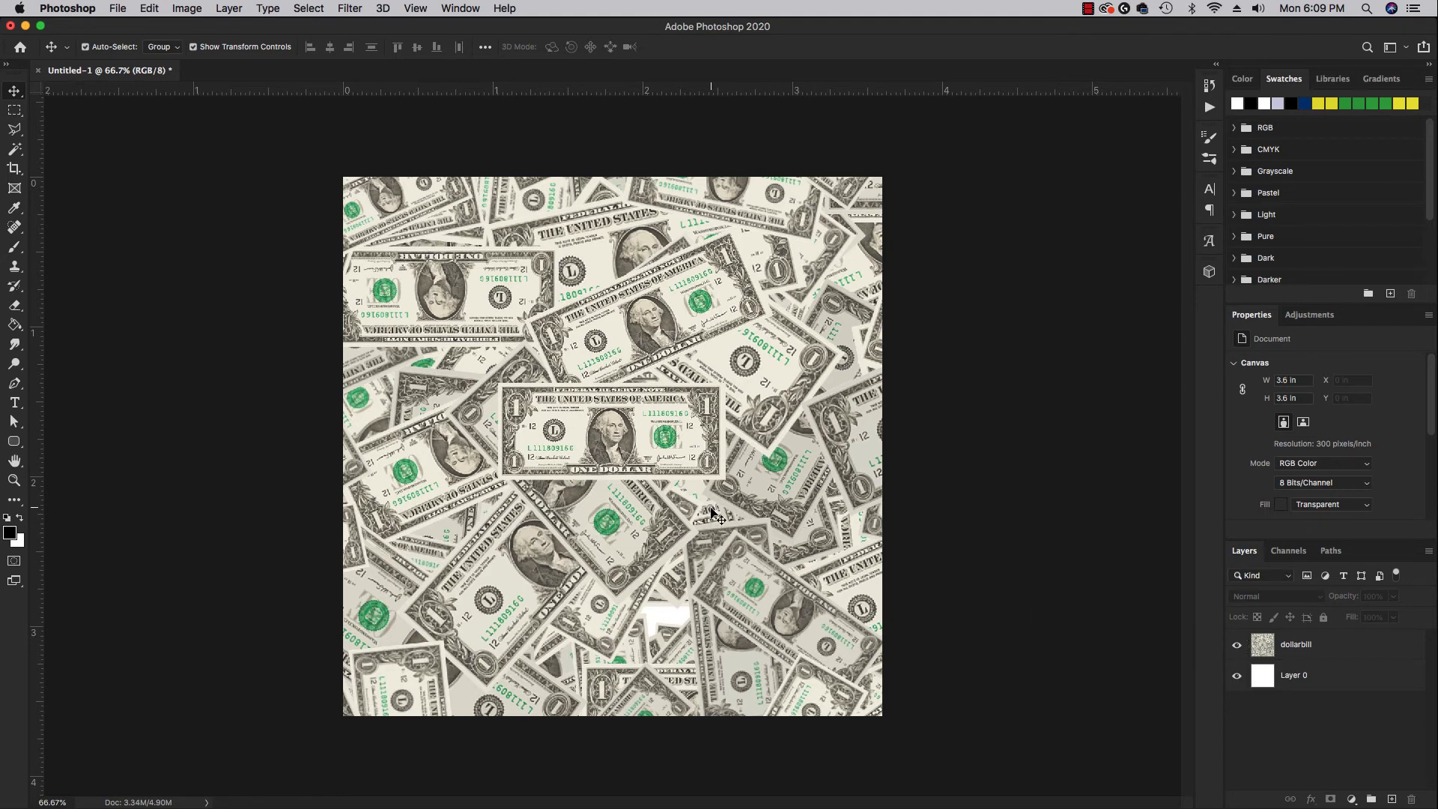
mouse_move(874, 515)
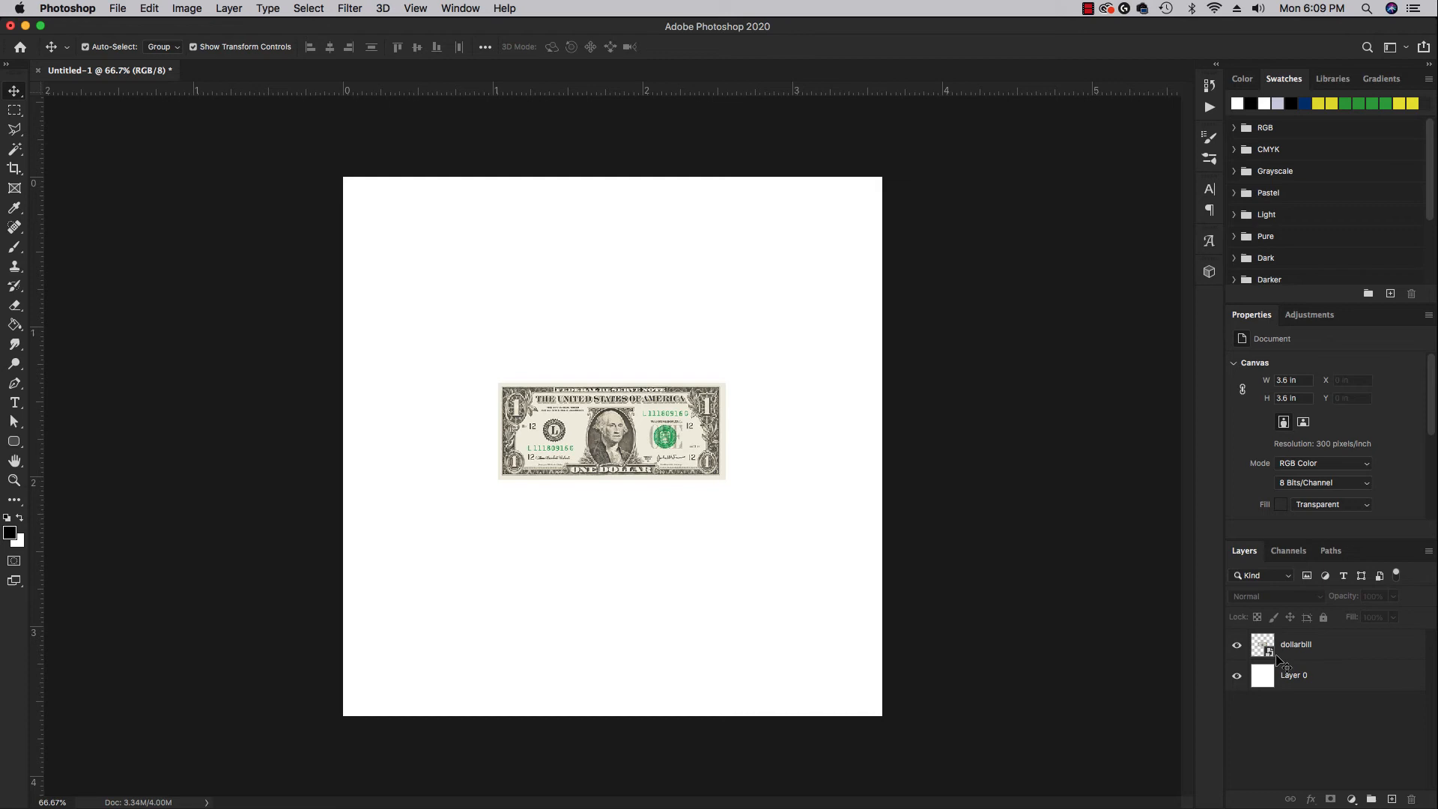
mouse_move(1223, 628)
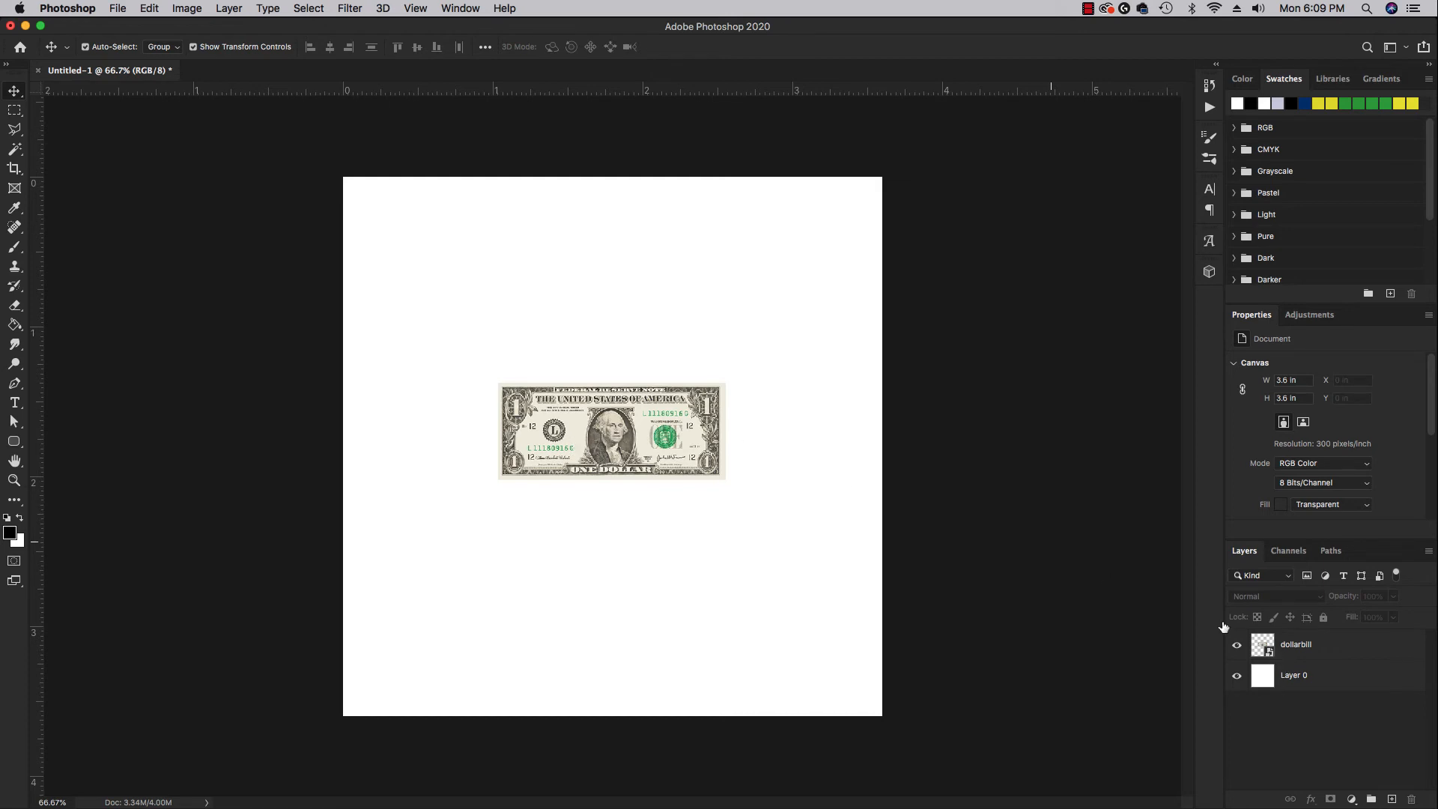
- Rasterize the dollarbill layer from its right-click menu
left_click(1295, 644)
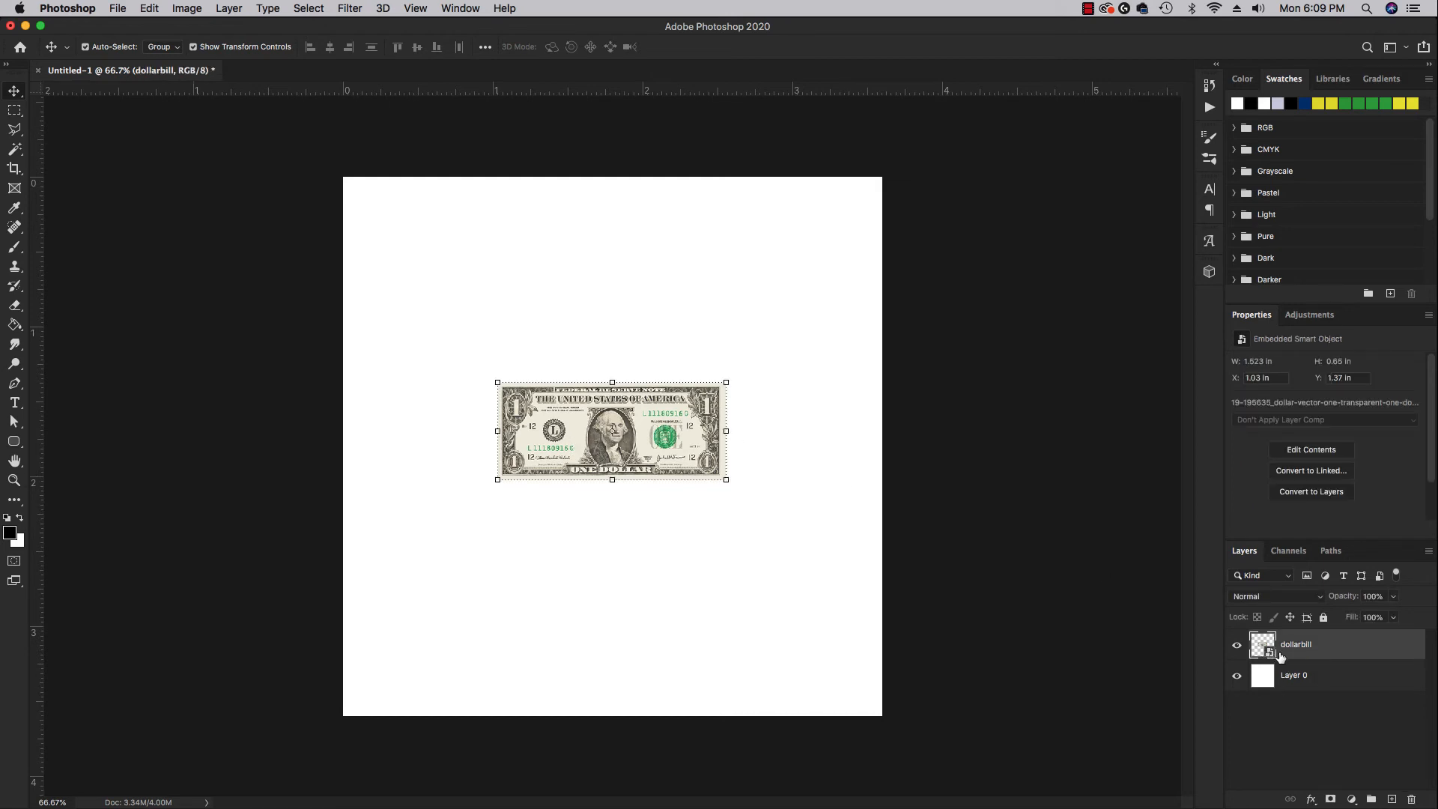
mouse_move(1318, 647)
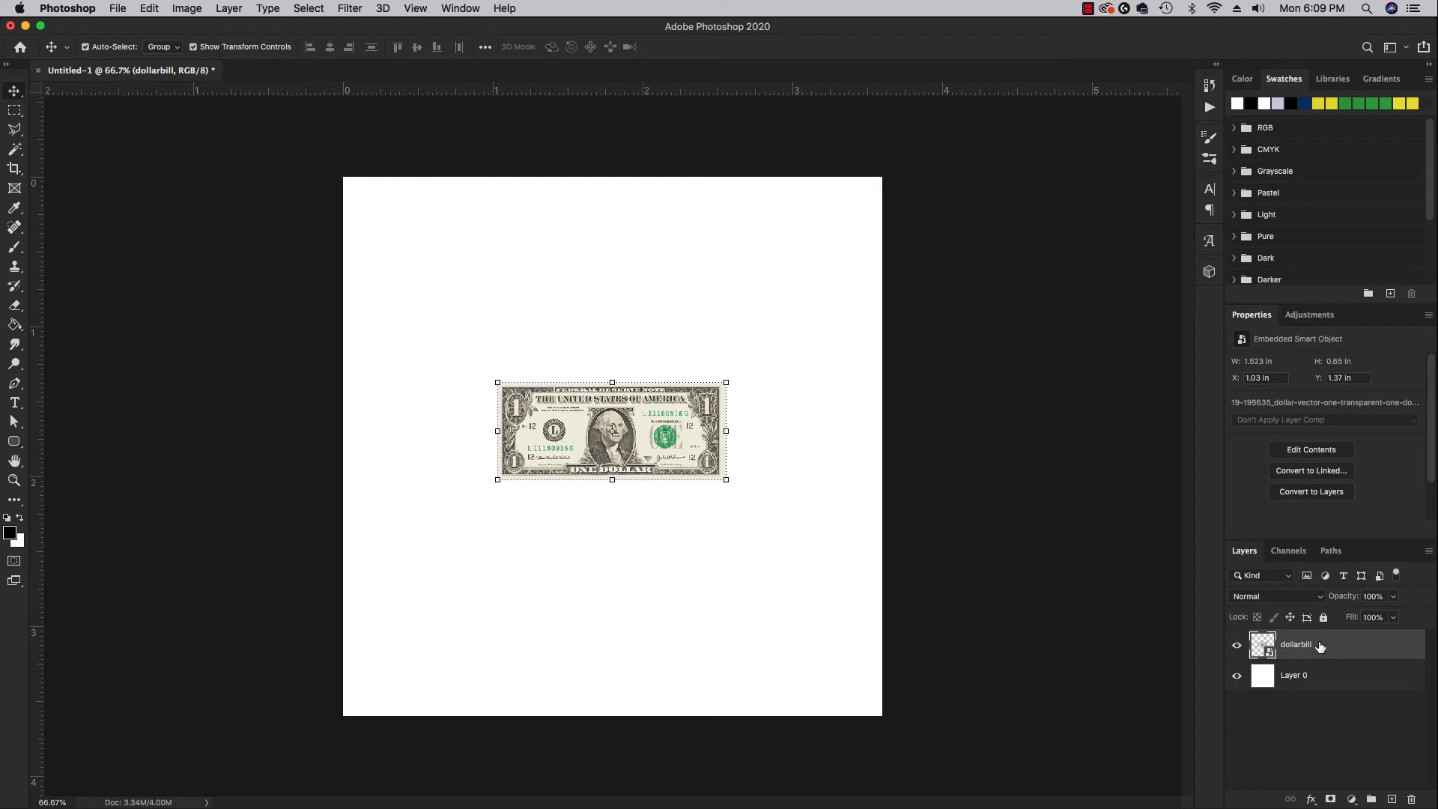
mouse_move(772, 559)
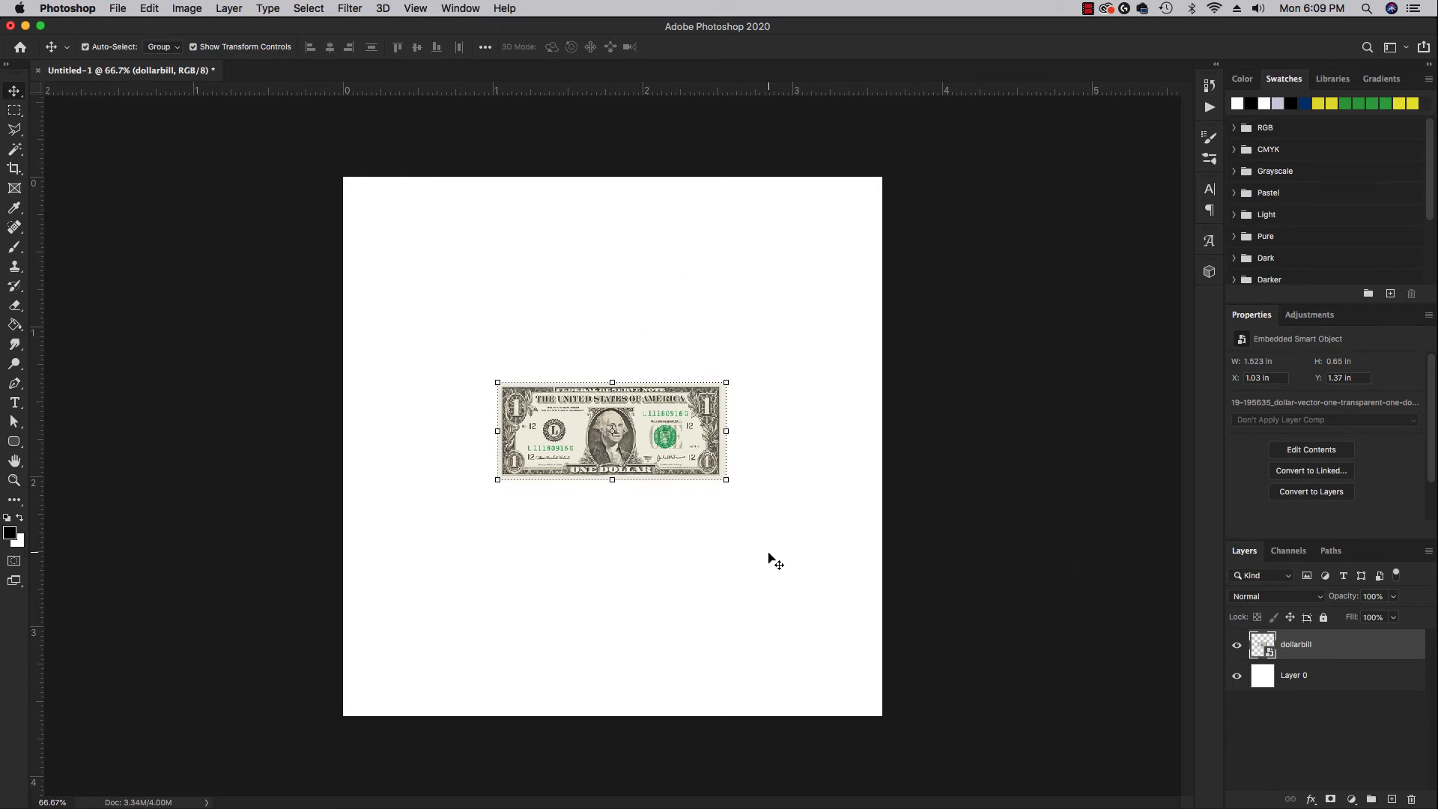
mouse_move(1319, 649)
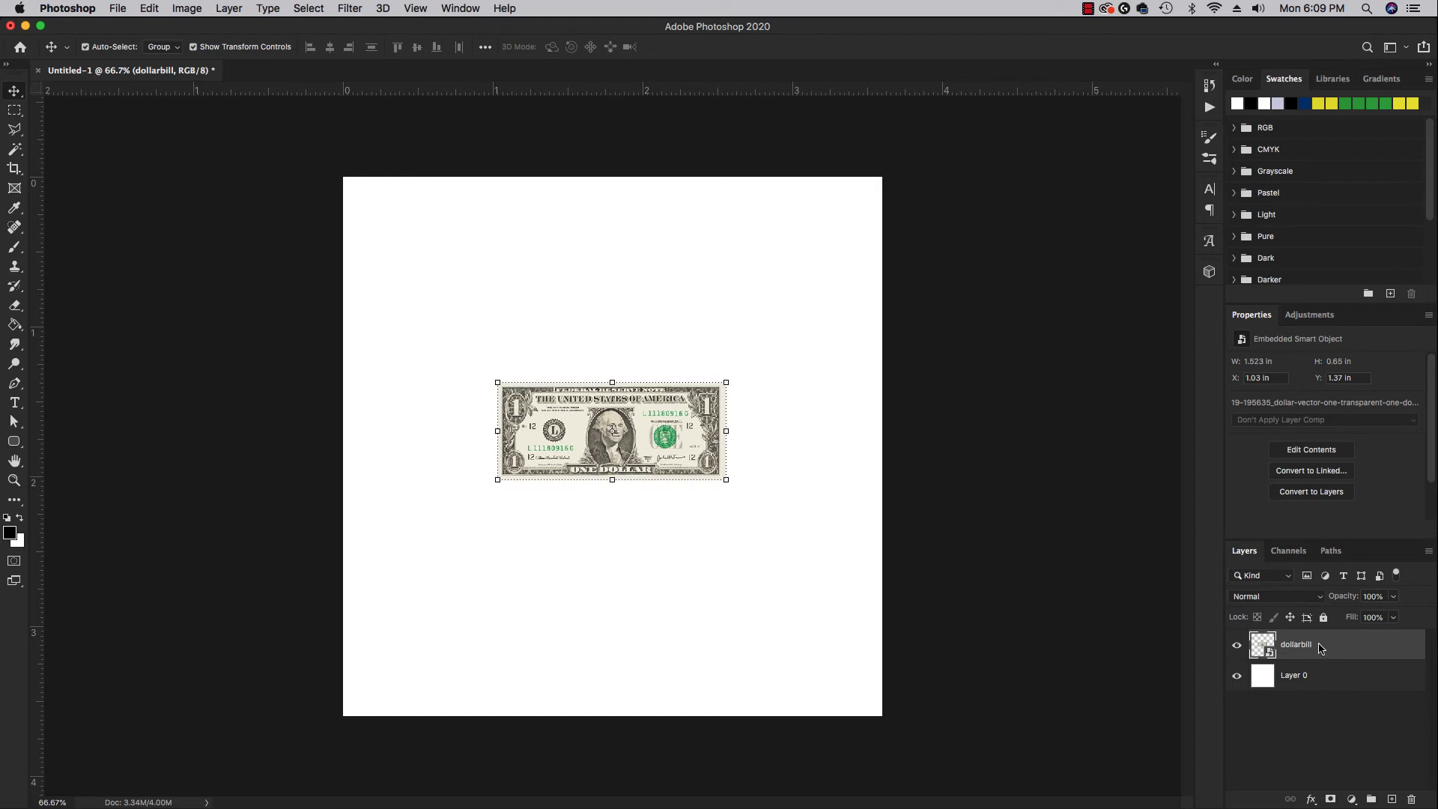
right_click(1295, 644)
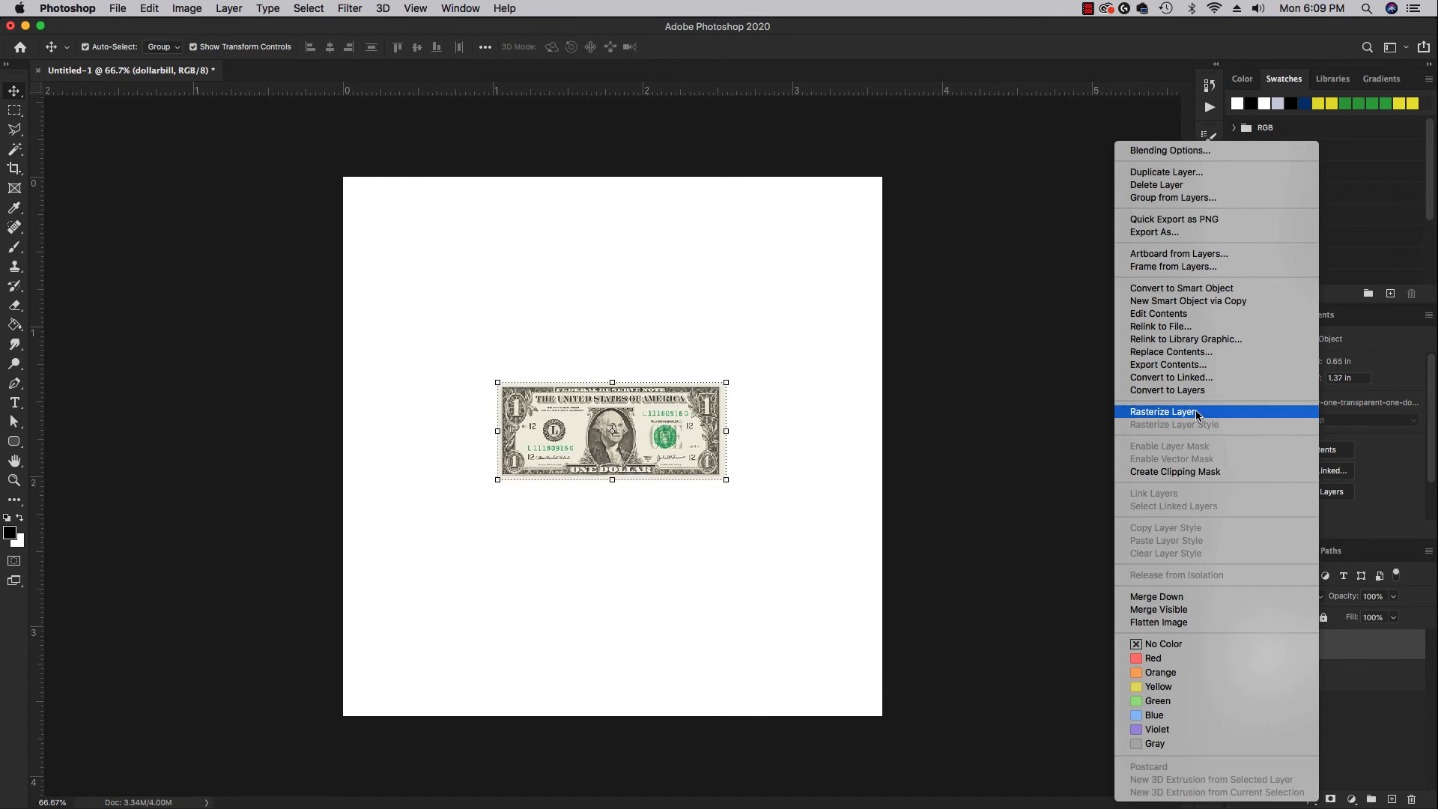
left_click(1165, 411)
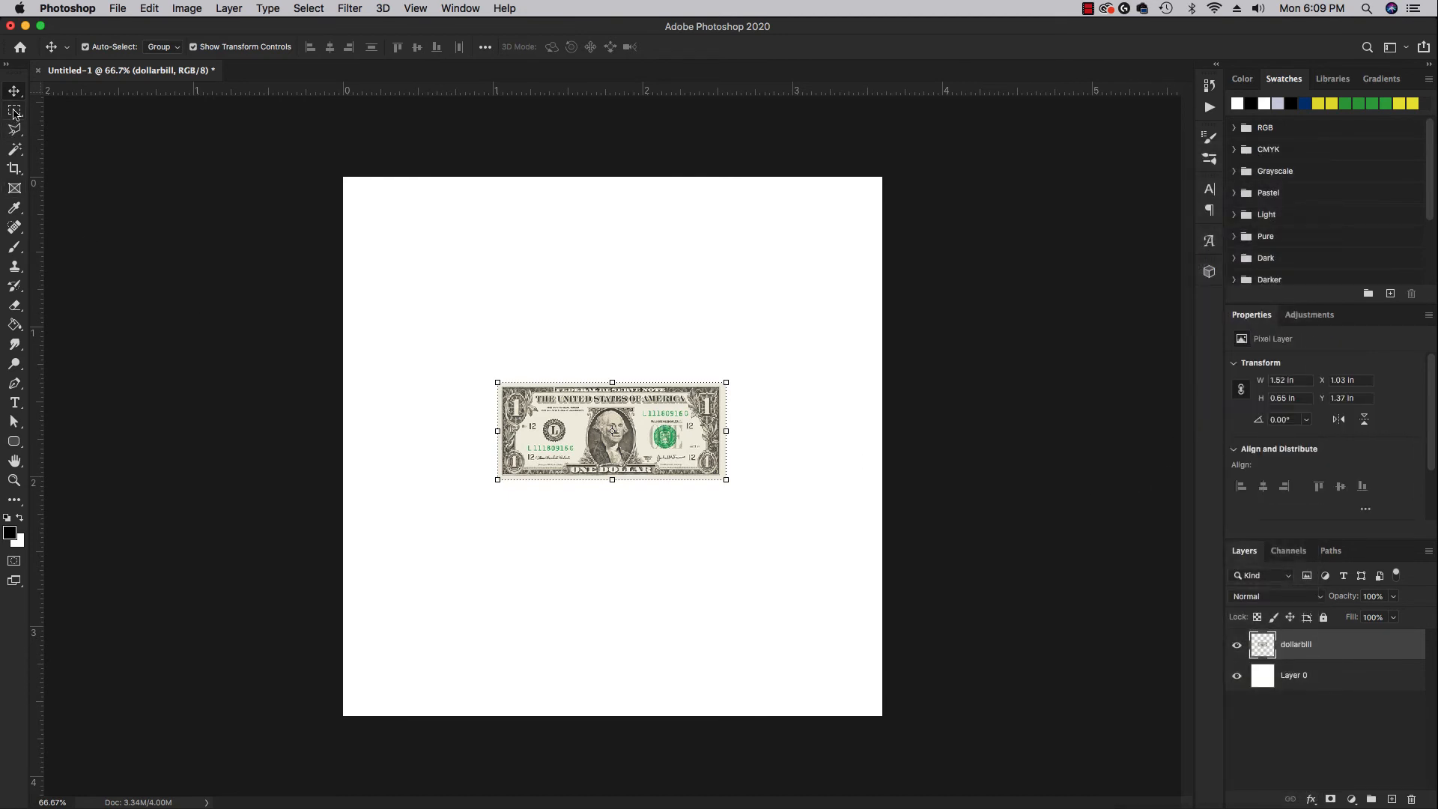
mouse_move(138, 7)
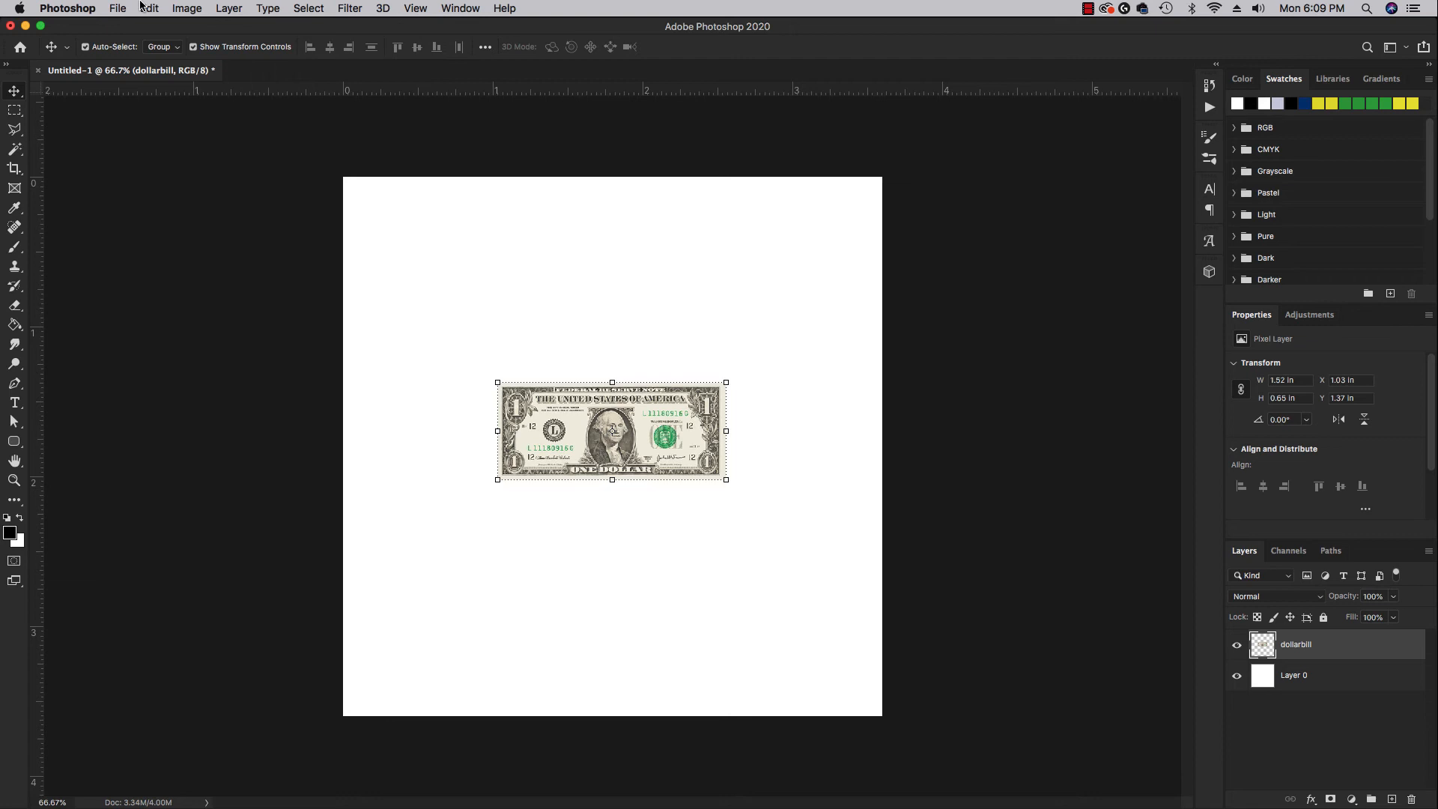
- Rerun Fill with Pattern and the Random Fill script, density raised to 7.9
left_click(148, 8)
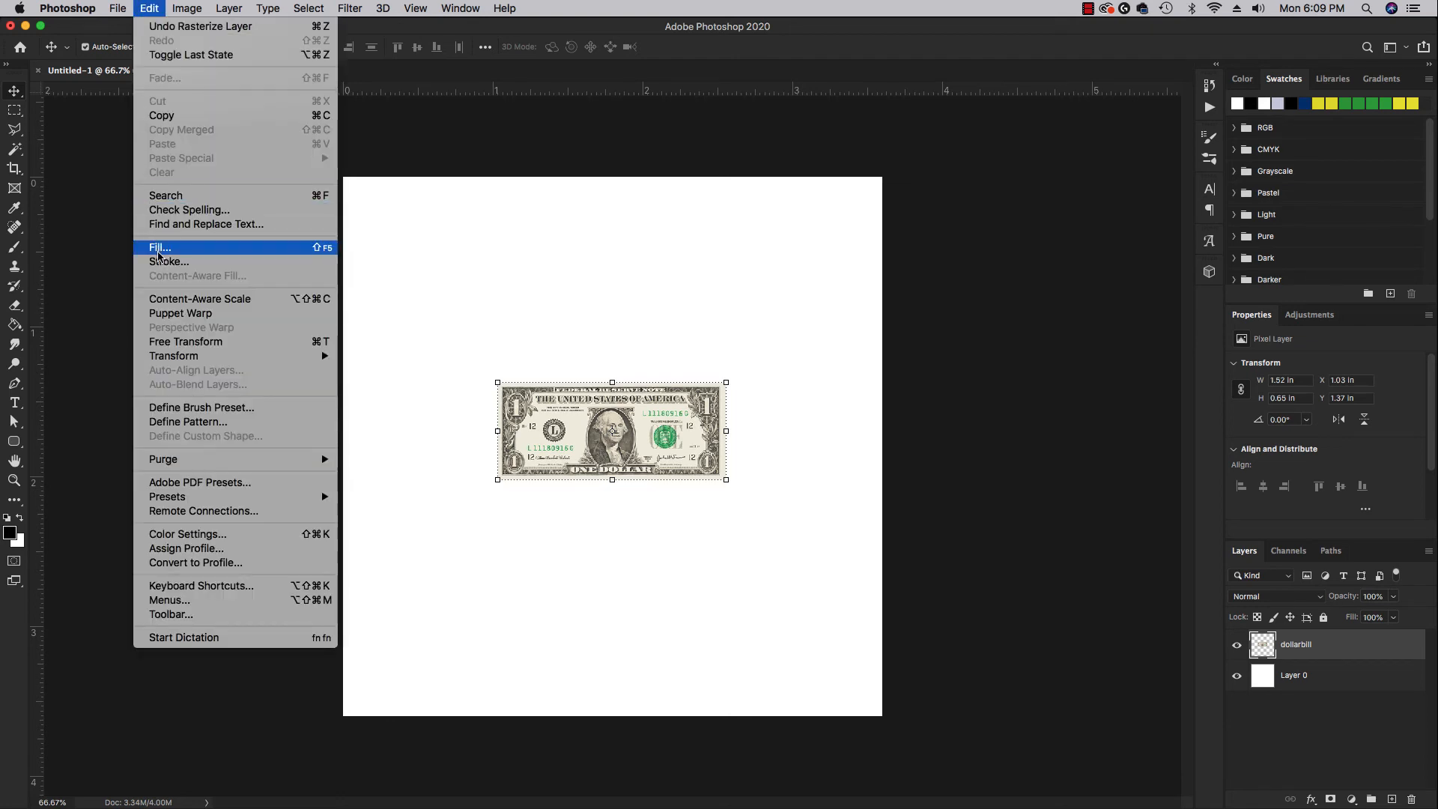
left_click(160, 248)
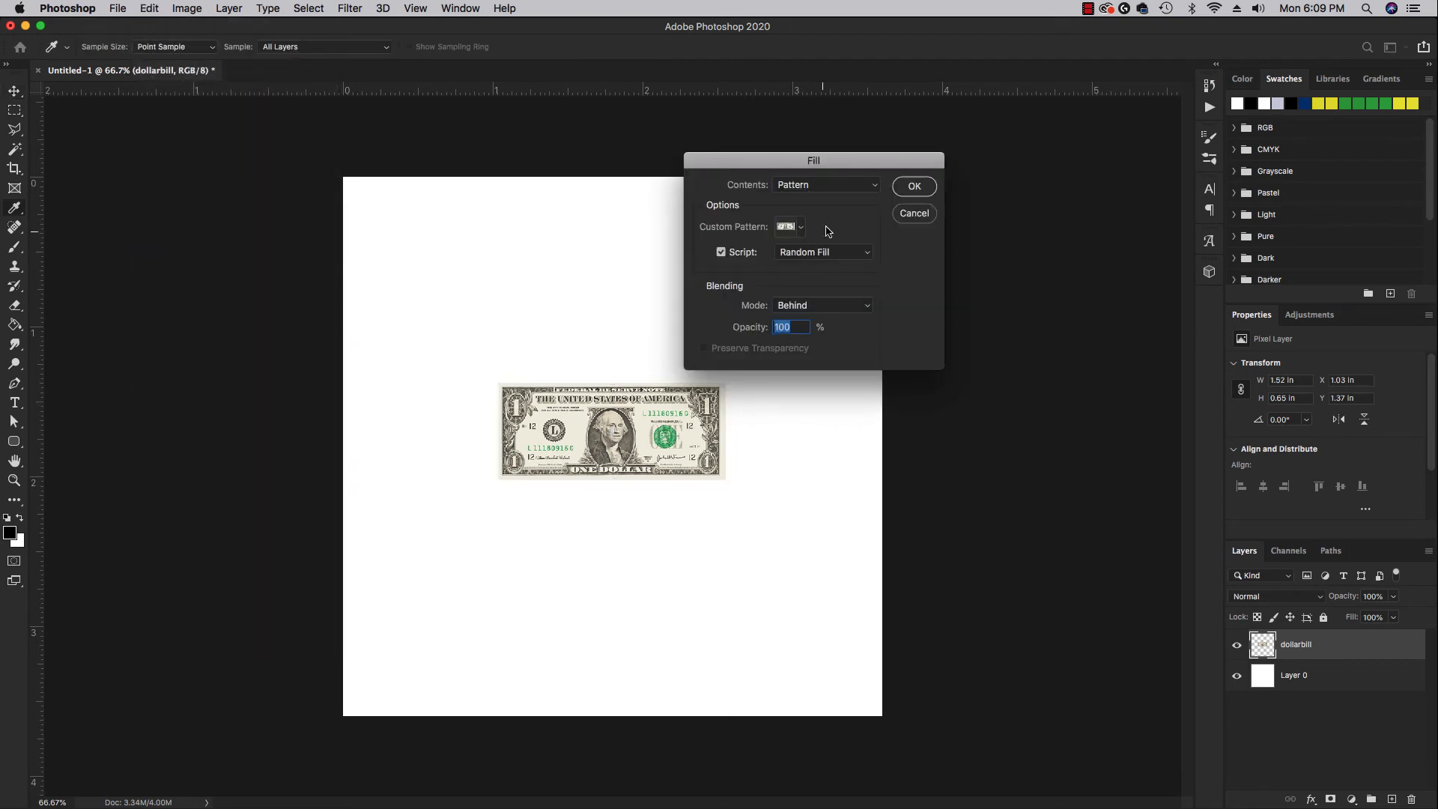
mouse_move(914, 186)
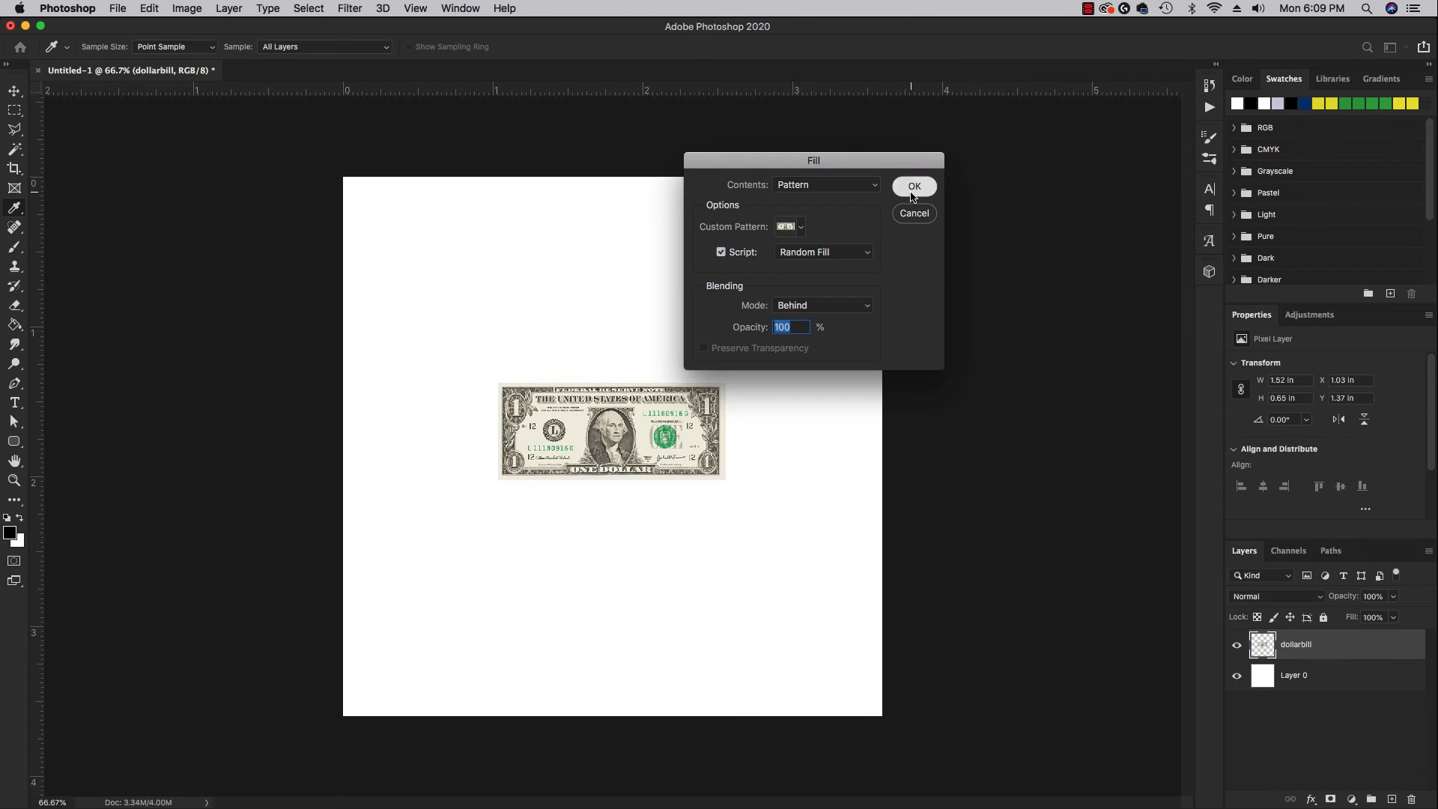
left_click(914, 186)
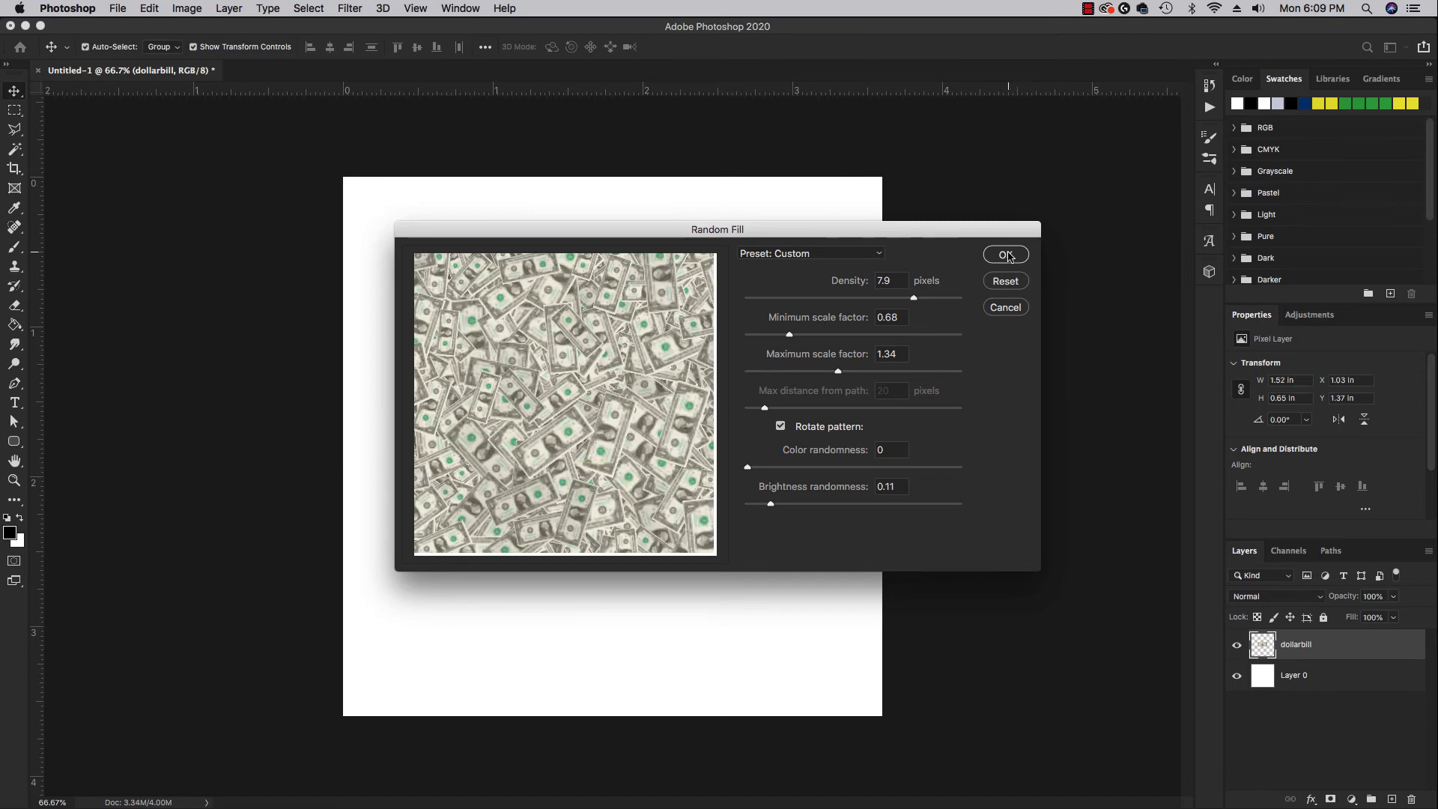
- Confirm Random Fill to cover the whole canvas with rotated, scattered bills
left_click(1005, 254)
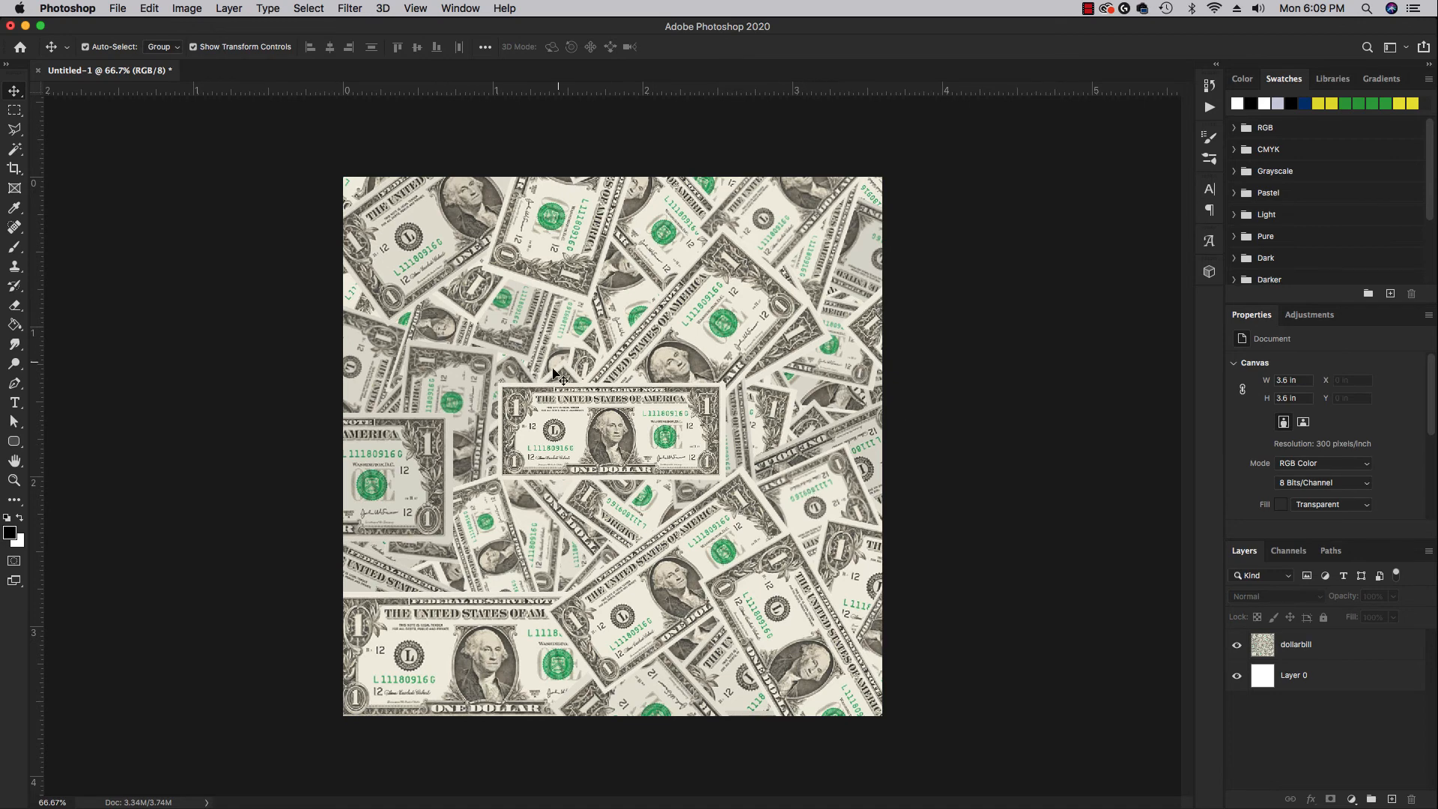
mouse_move(658, 531)
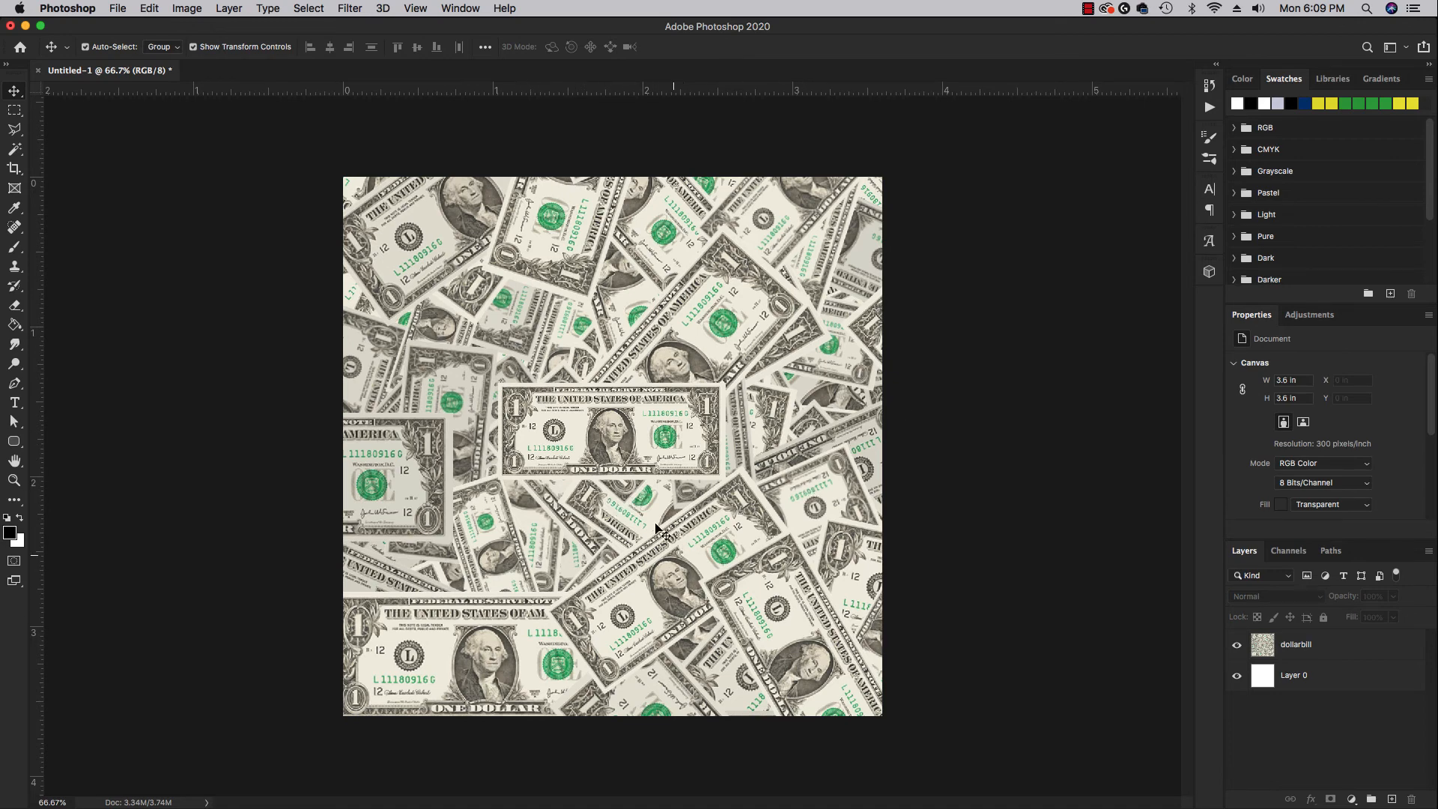
mouse_move(876, 563)
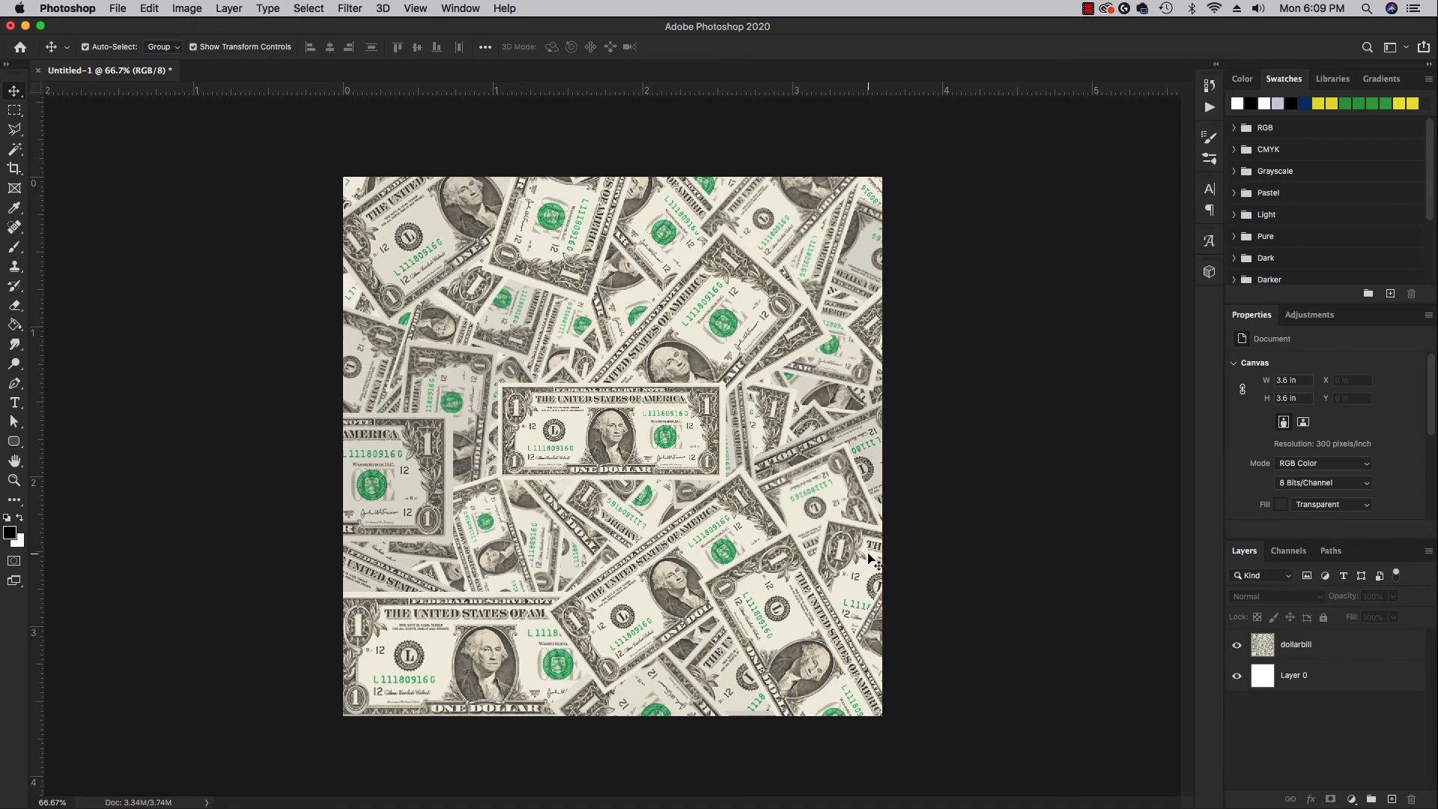
mouse_move(934, 555)
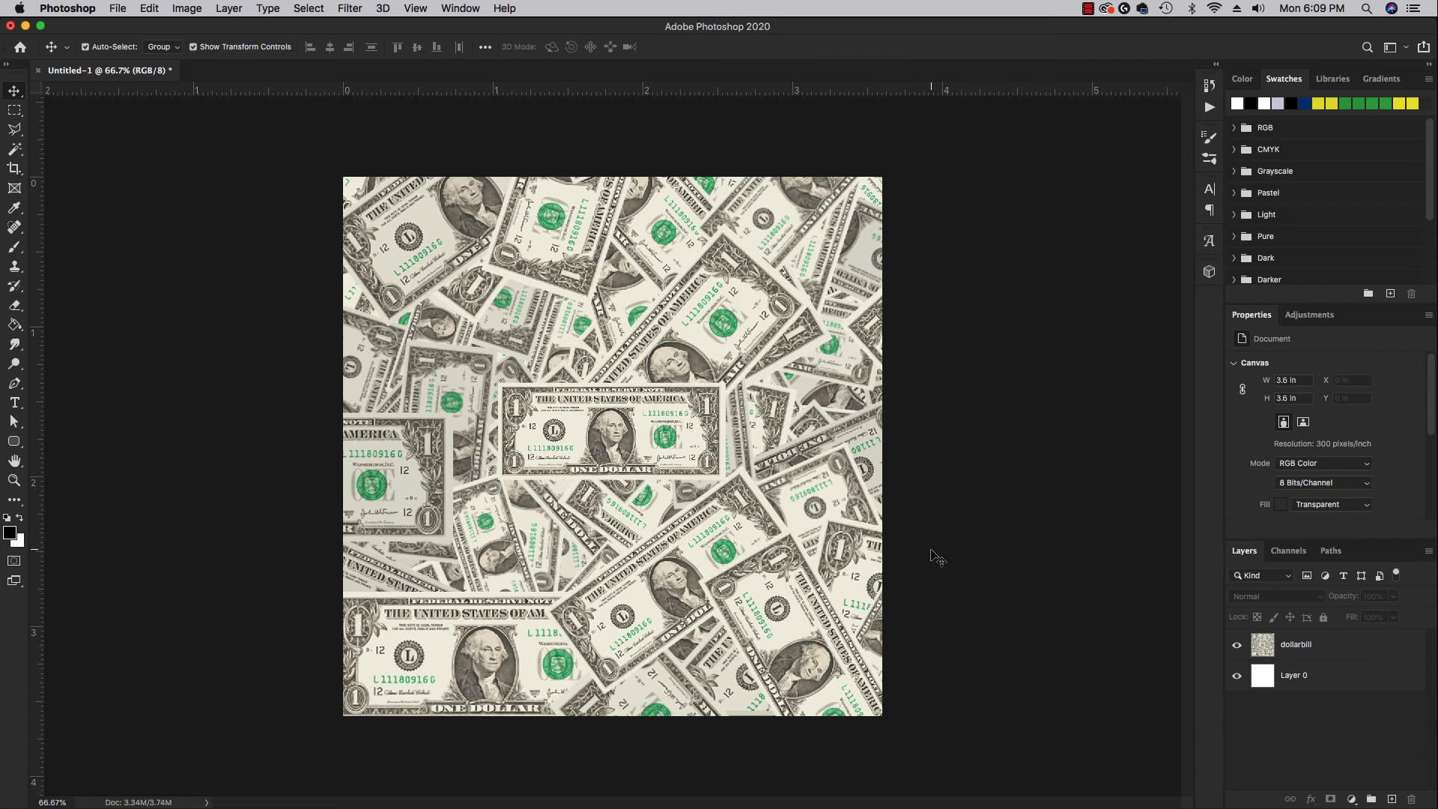